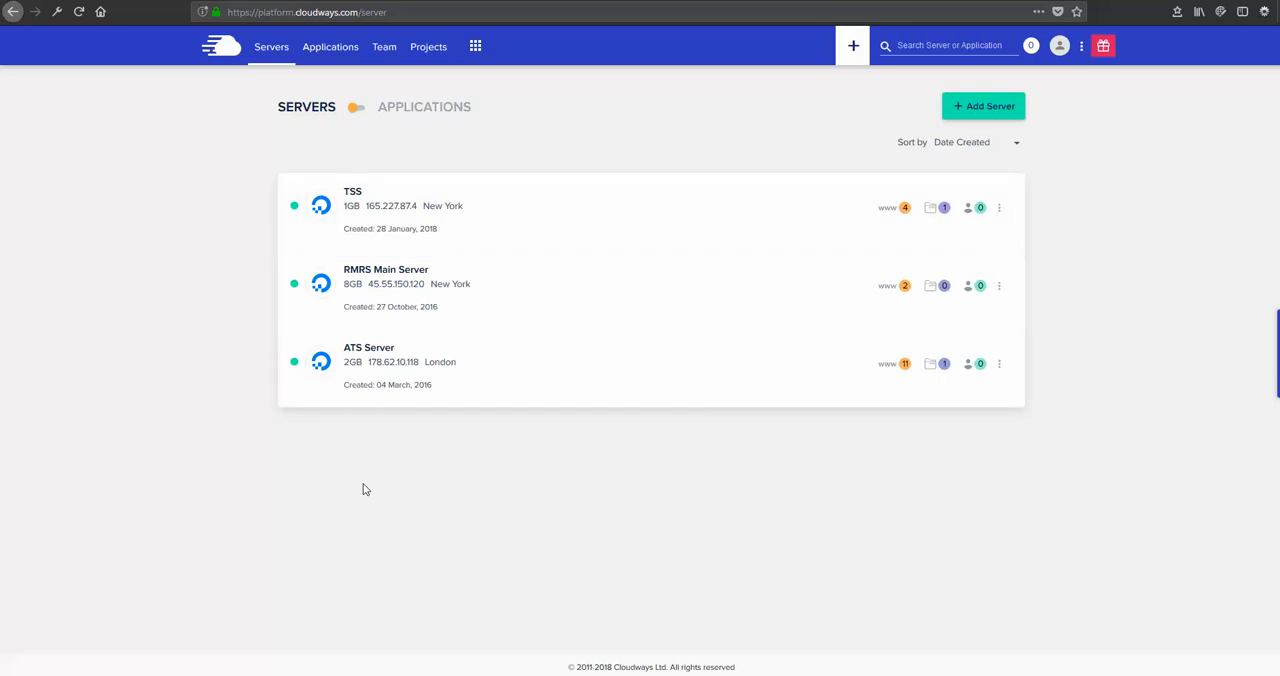
pyautogui.moveTo(402, 356)
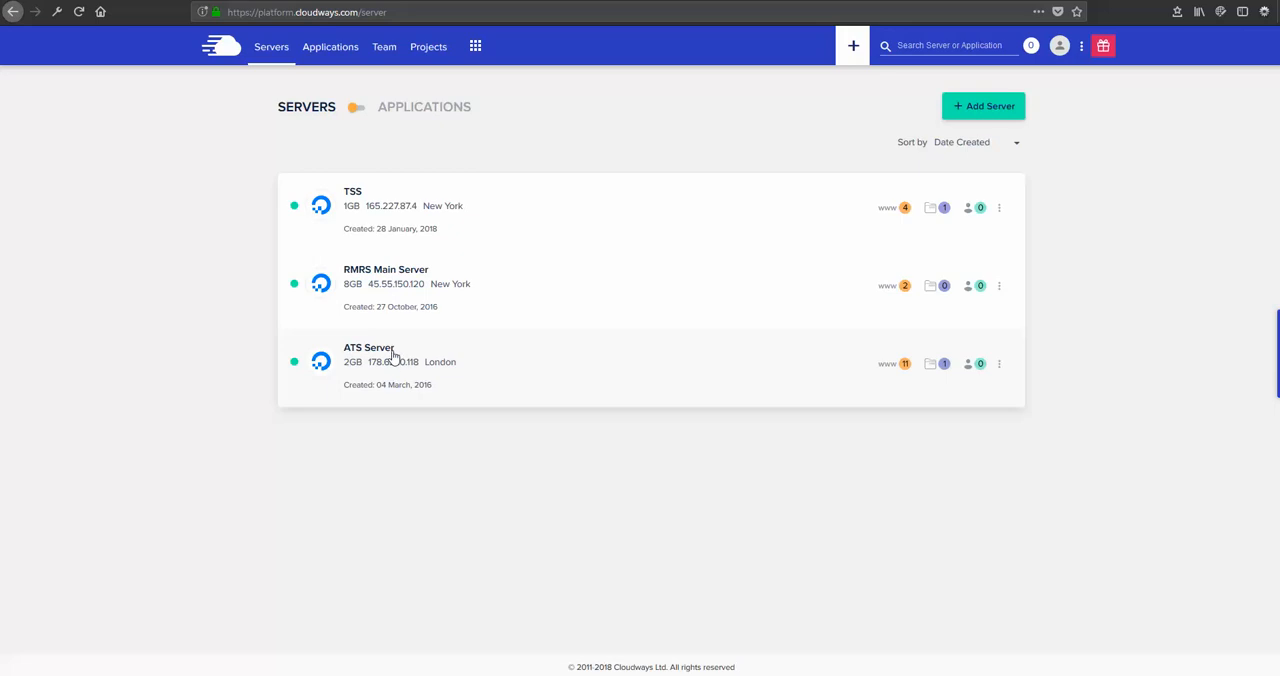
pyautogui.moveTo(904, 392)
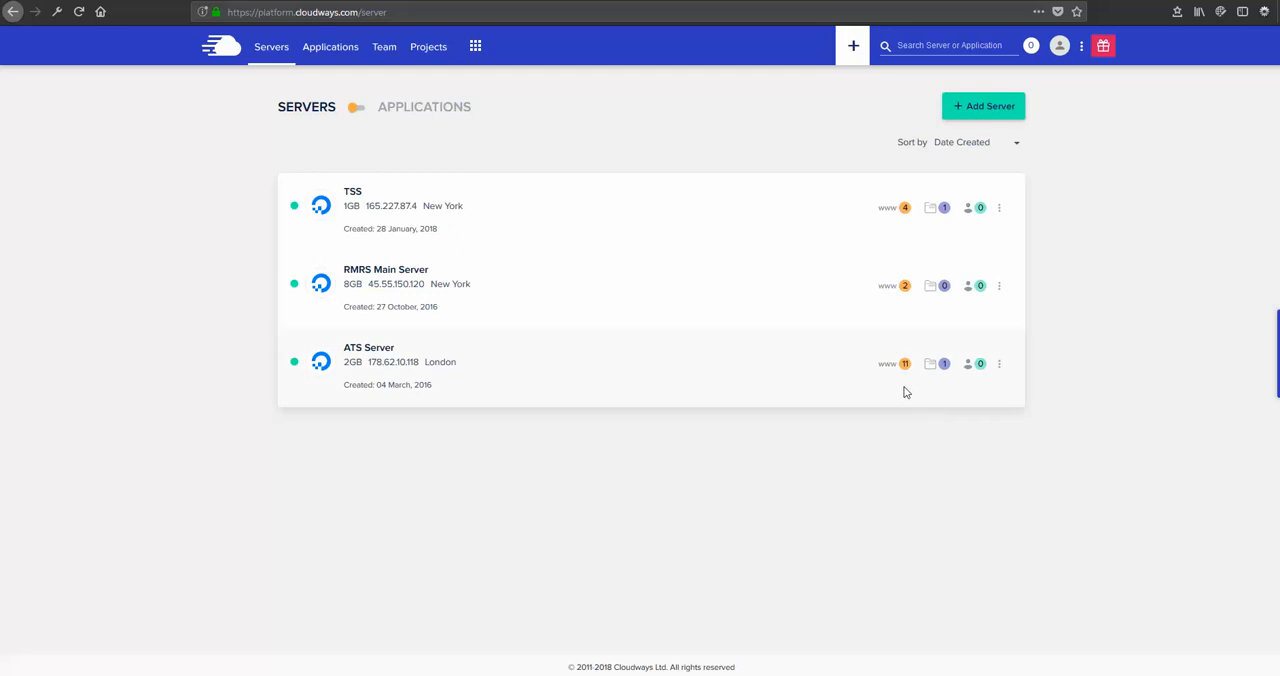
pyautogui.moveTo(904, 364)
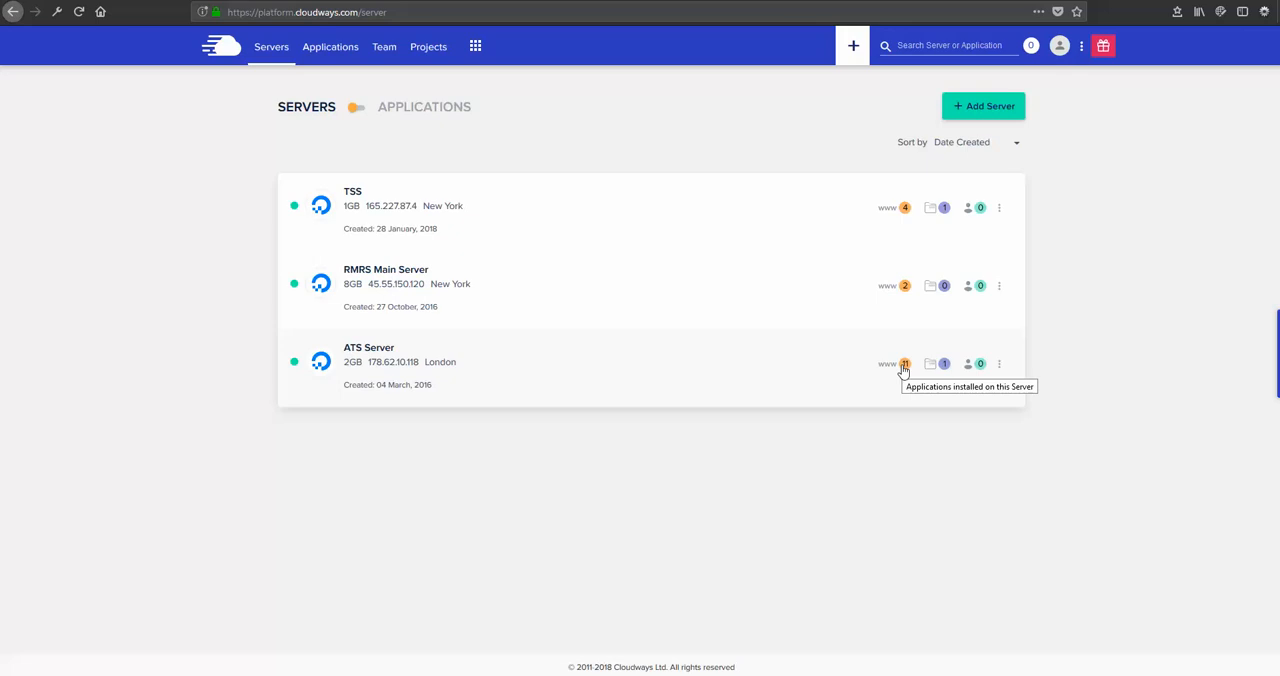
pyautogui.moveTo(760, 324)
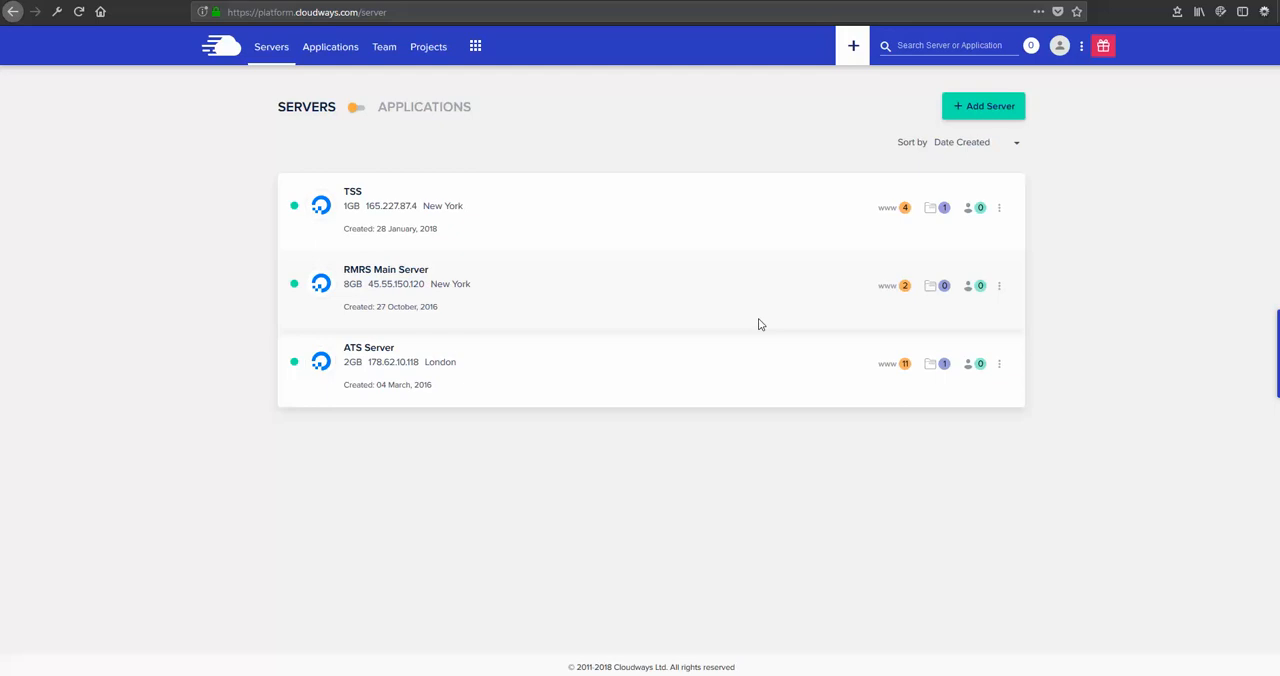
pyautogui.moveTo(888, 368)
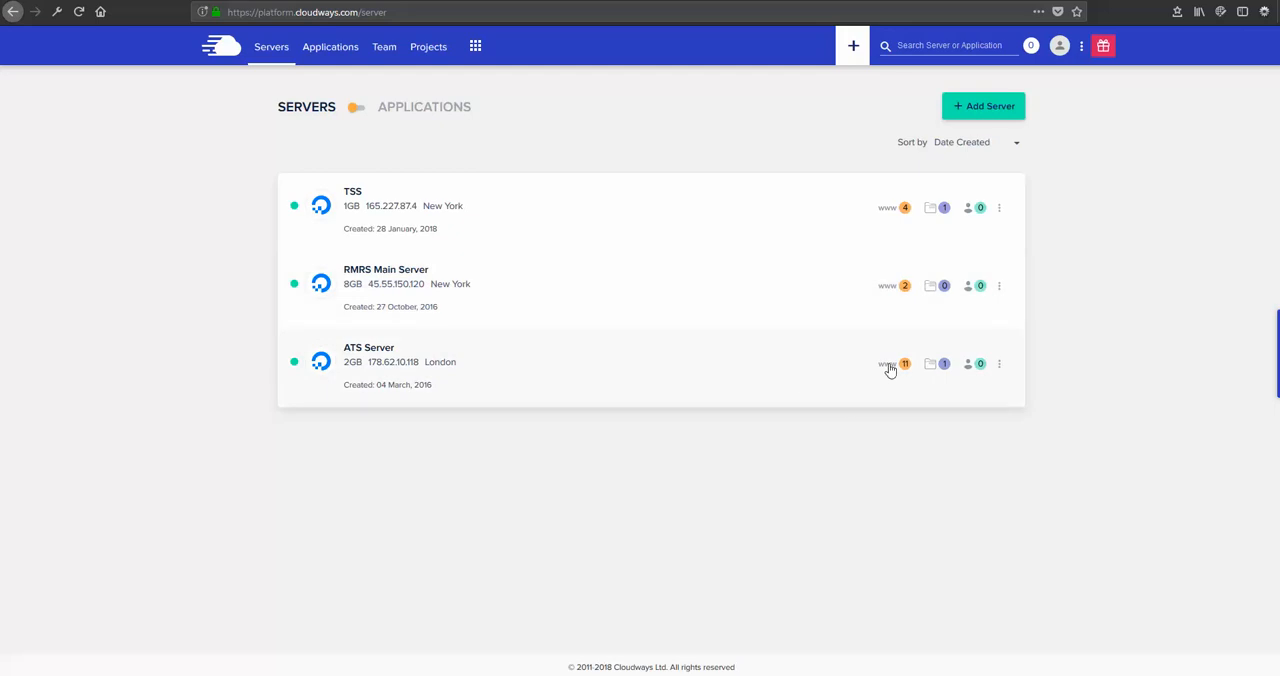
# Step: Clone the ATS application onto the same ATS Server via Clone App/Create Staging and submit
pyautogui.click(888, 364)
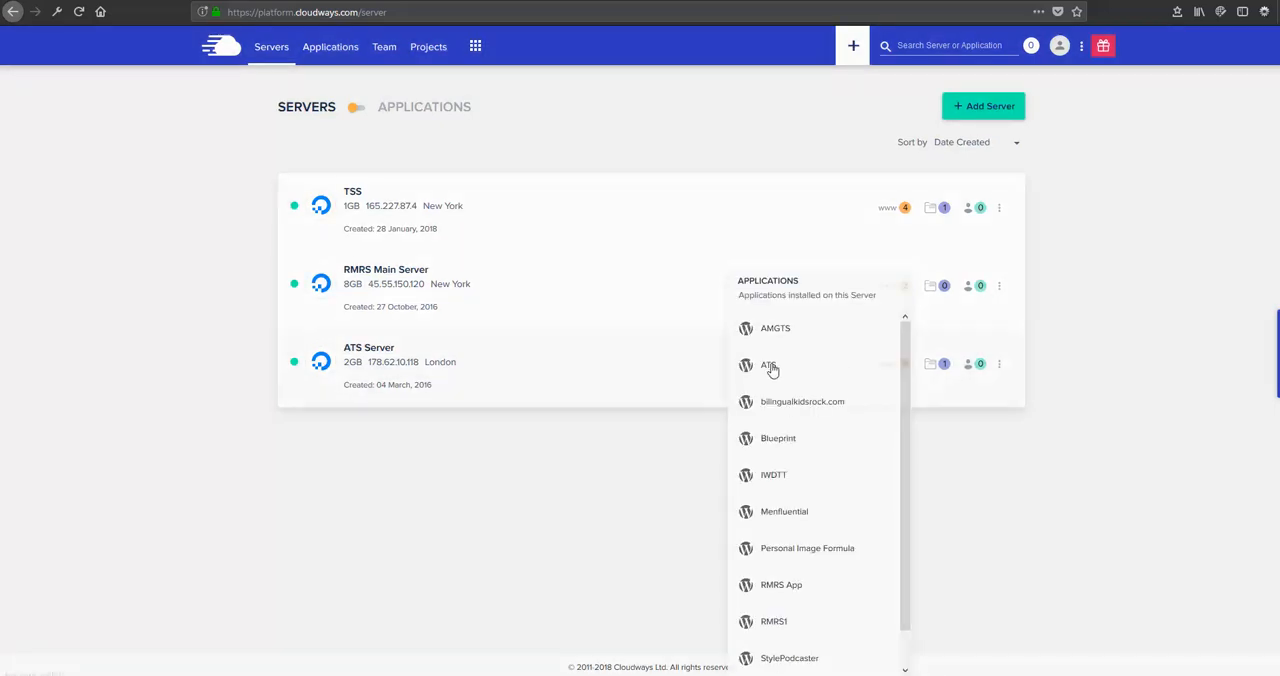
pyautogui.click(768, 364)
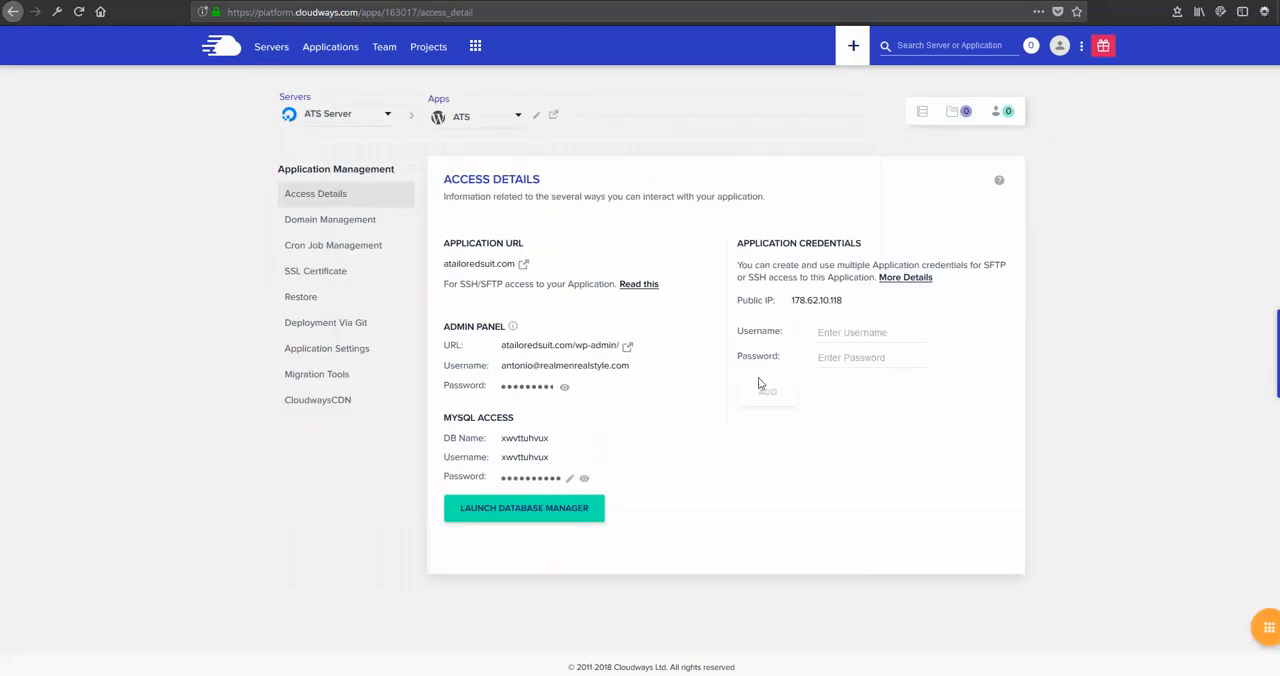
pyautogui.click(1262, 628)
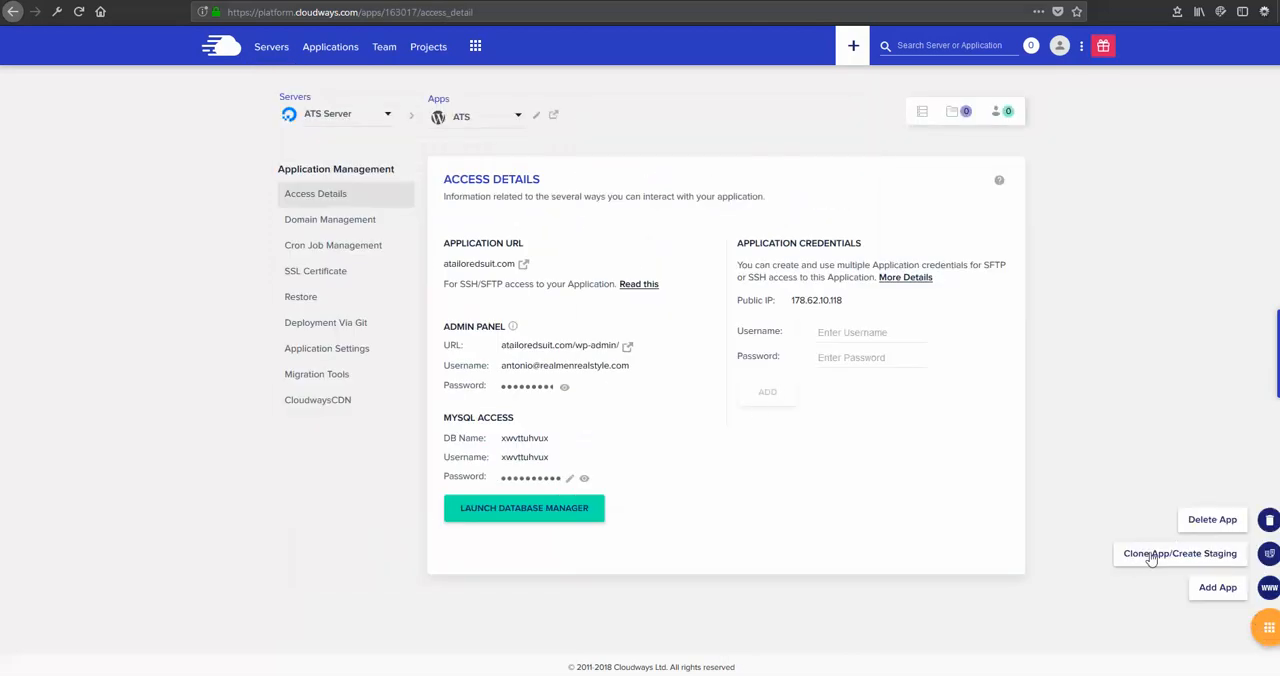
pyautogui.click(1180, 552)
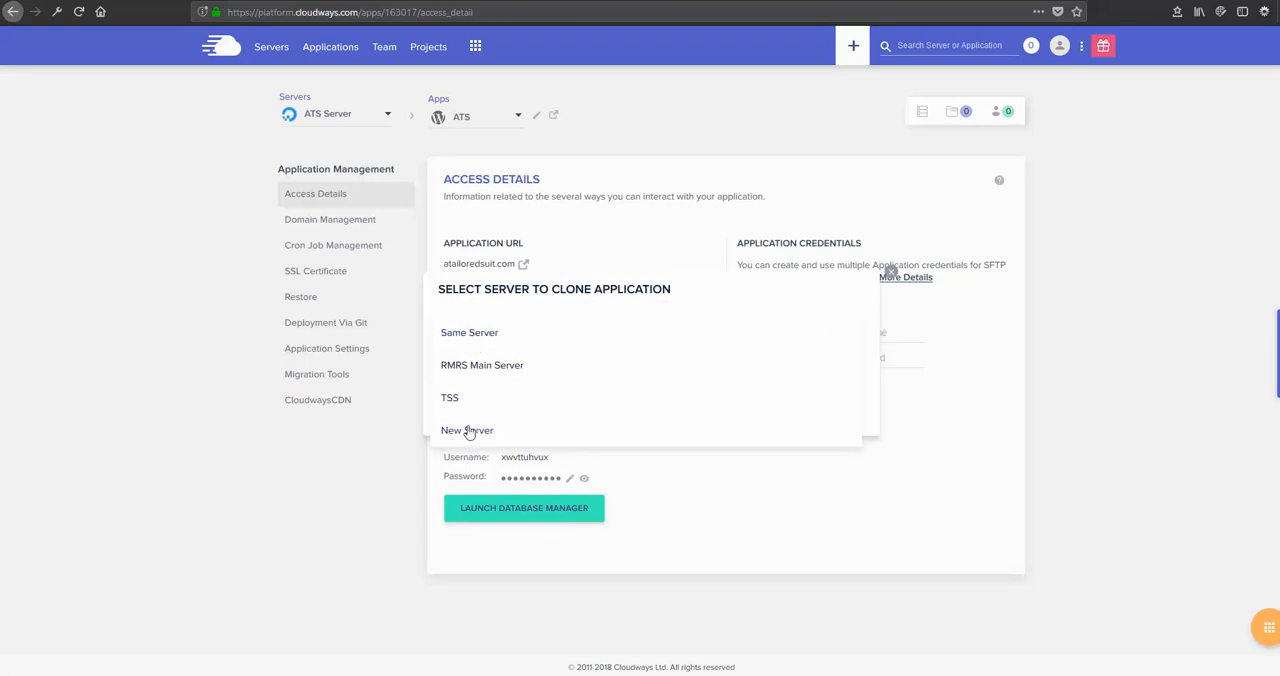
pyautogui.click(468, 332)
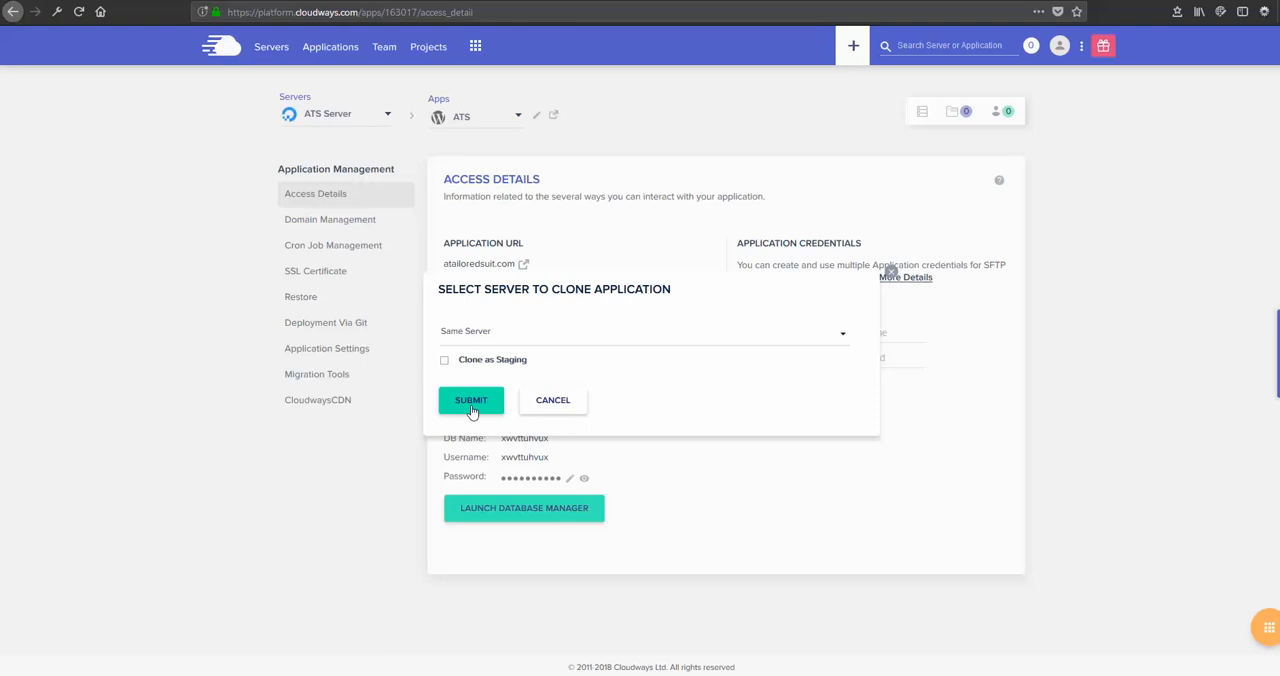
pyautogui.click(470, 400)
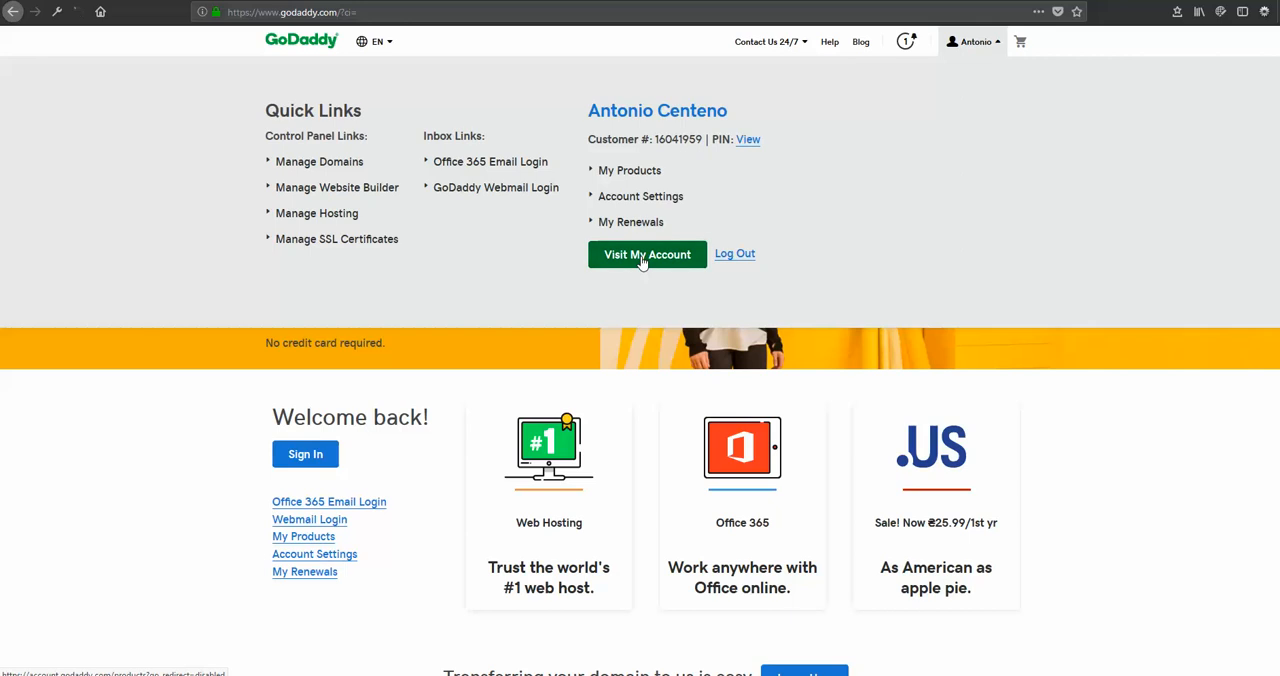
# Step: Go to My Domains and bring up the options menu for atailoredsuit.com
pyautogui.click(648, 254)
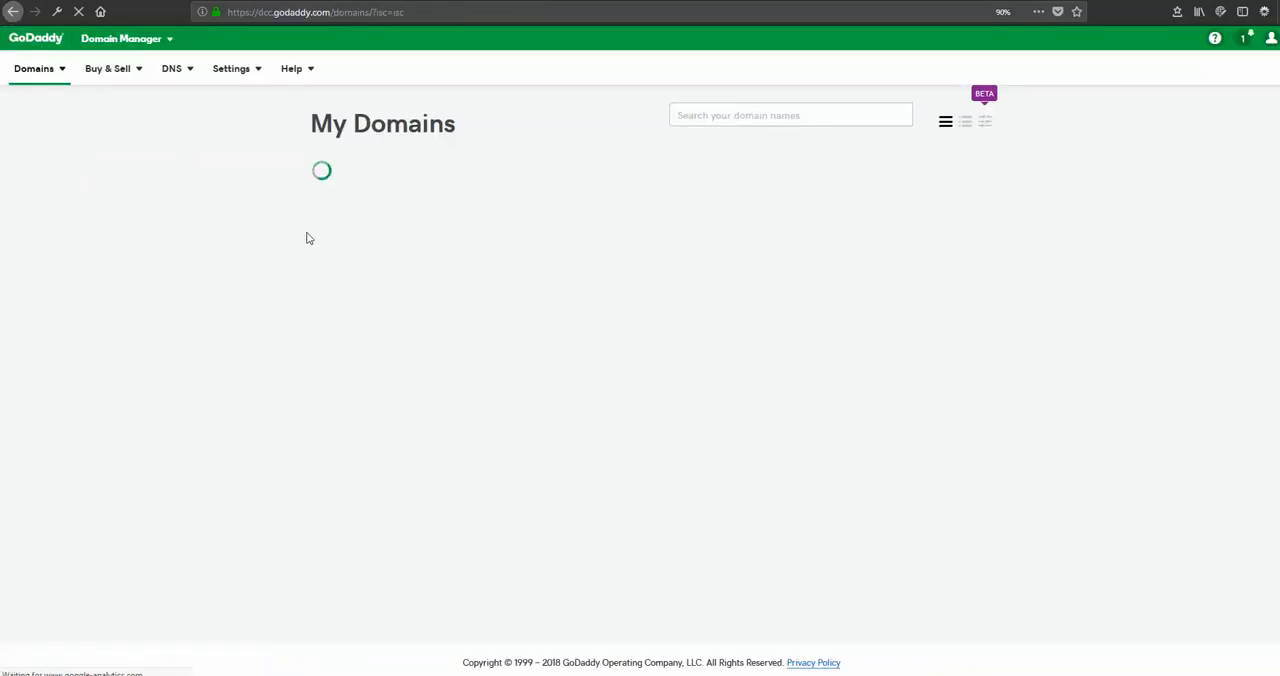
pyautogui.moveTo(464, 574)
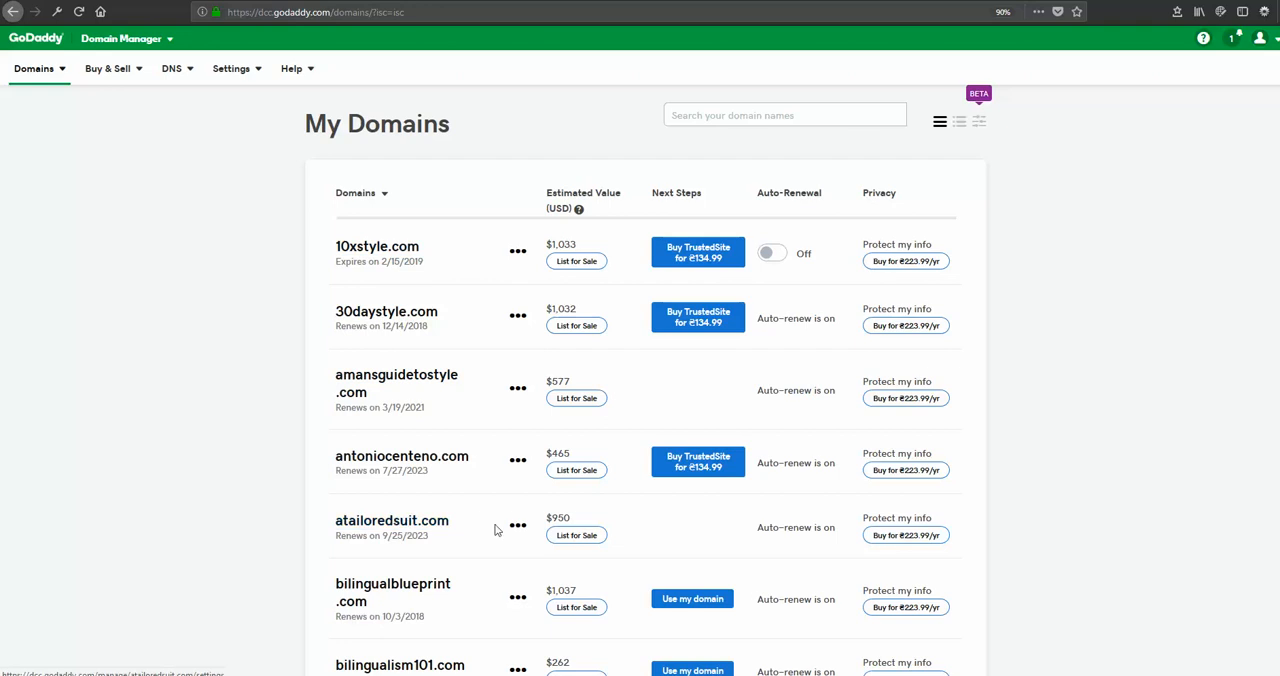
pyautogui.click(518, 524)
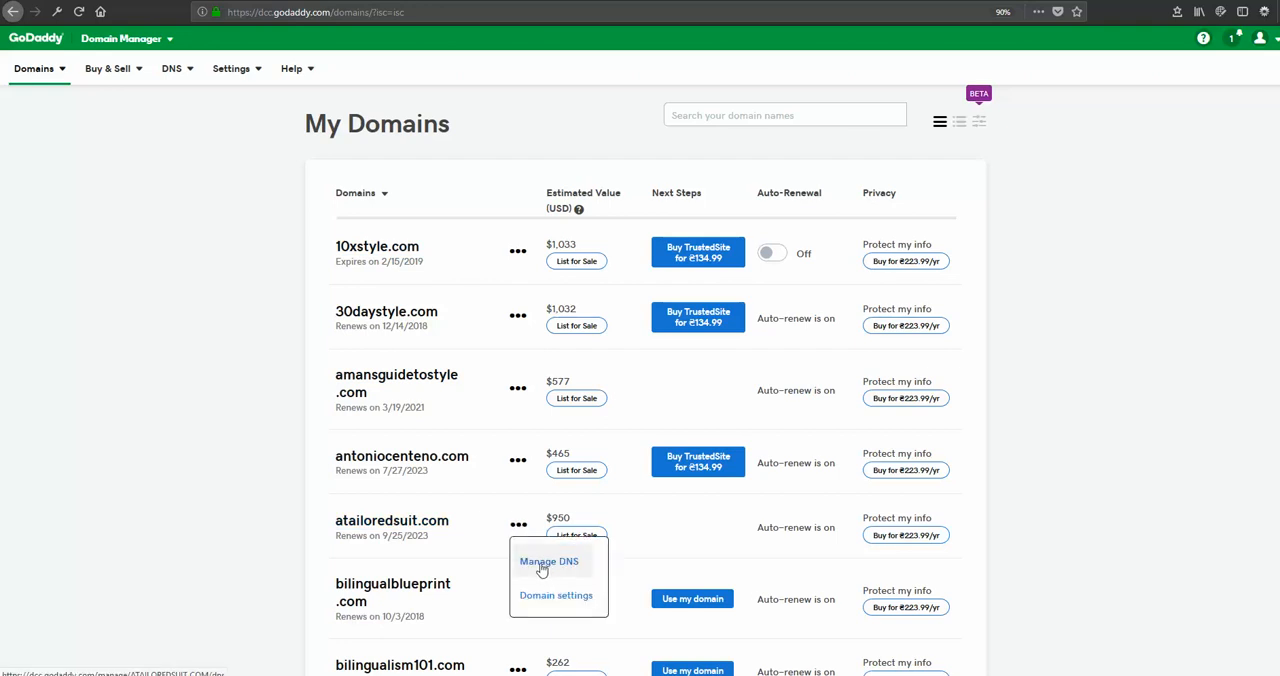
# Step: Go into Manage DNS for atailoredsuit.com and reach the records table
pyautogui.click(548, 560)
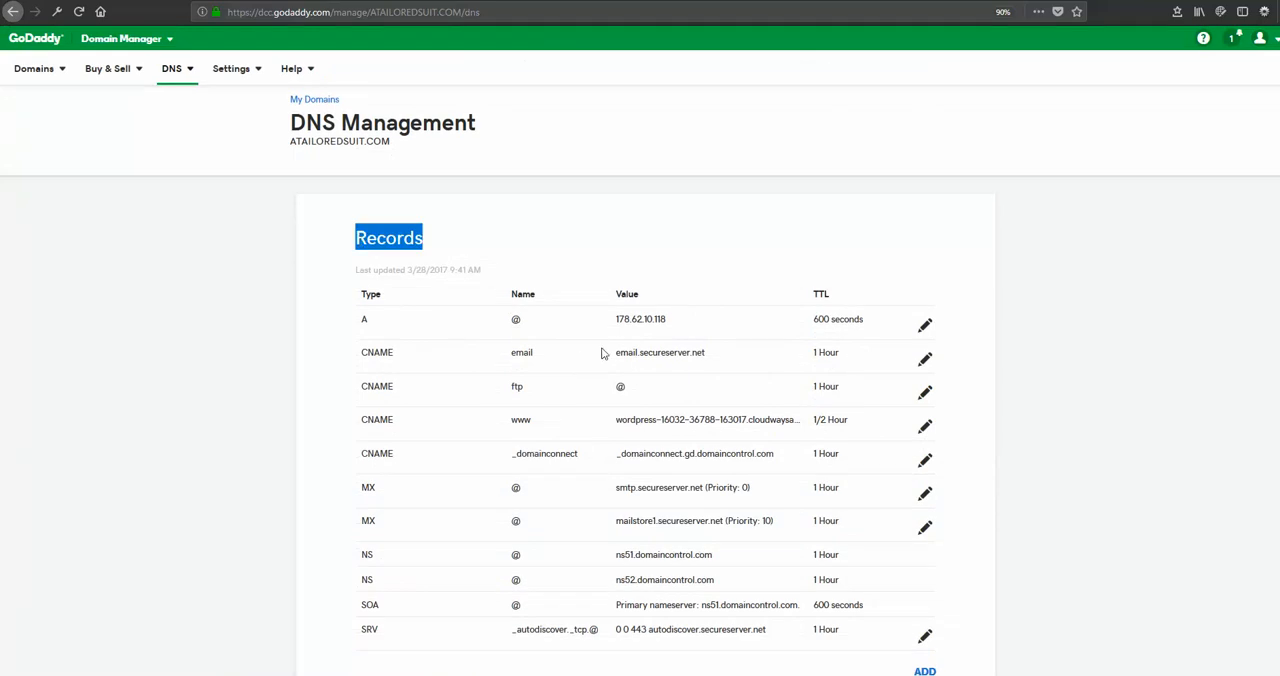
pyautogui.scroll(-3)
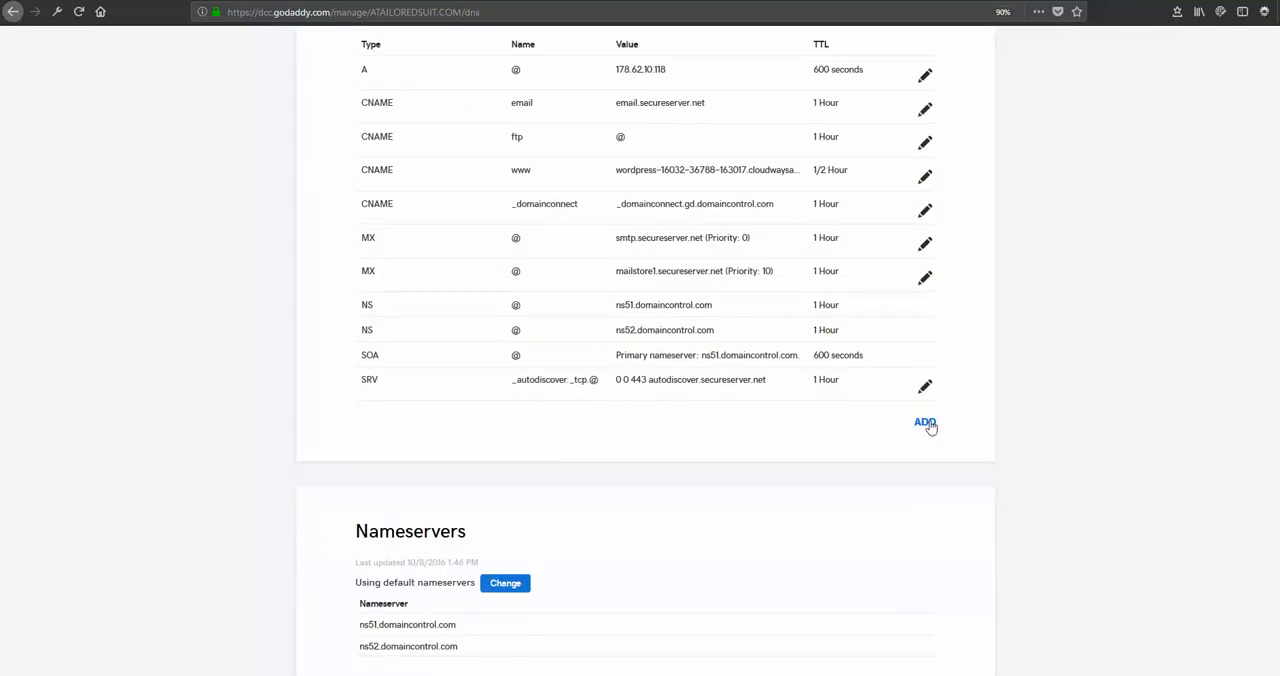
# Step: Add a new A record with host 'new' for new.atailoredsuit.com
pyautogui.click(924, 422)
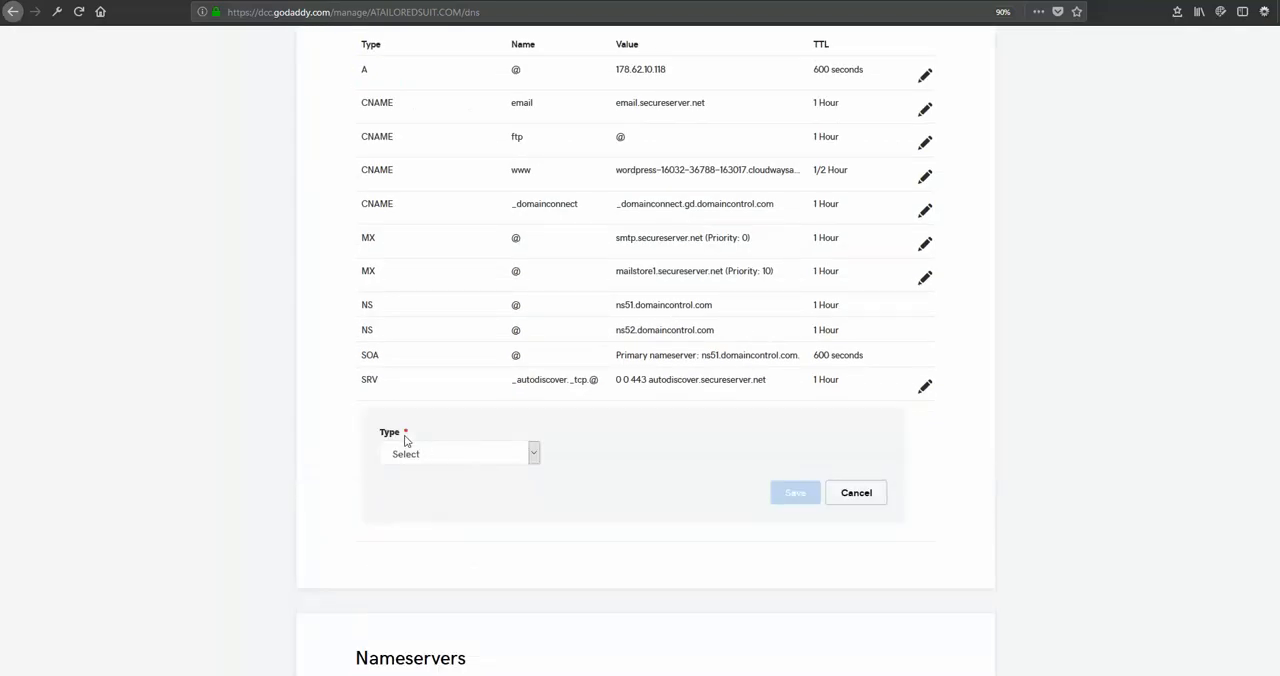
pyautogui.click(458, 452)
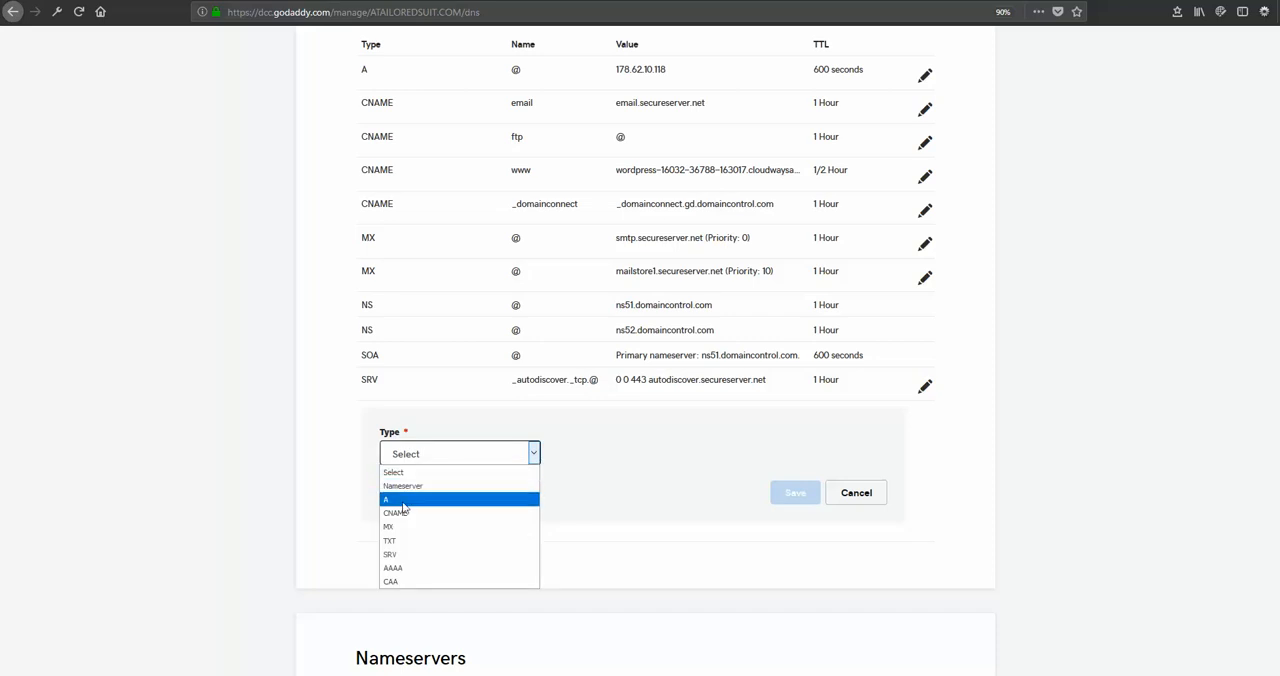
pyautogui.click(386, 500)
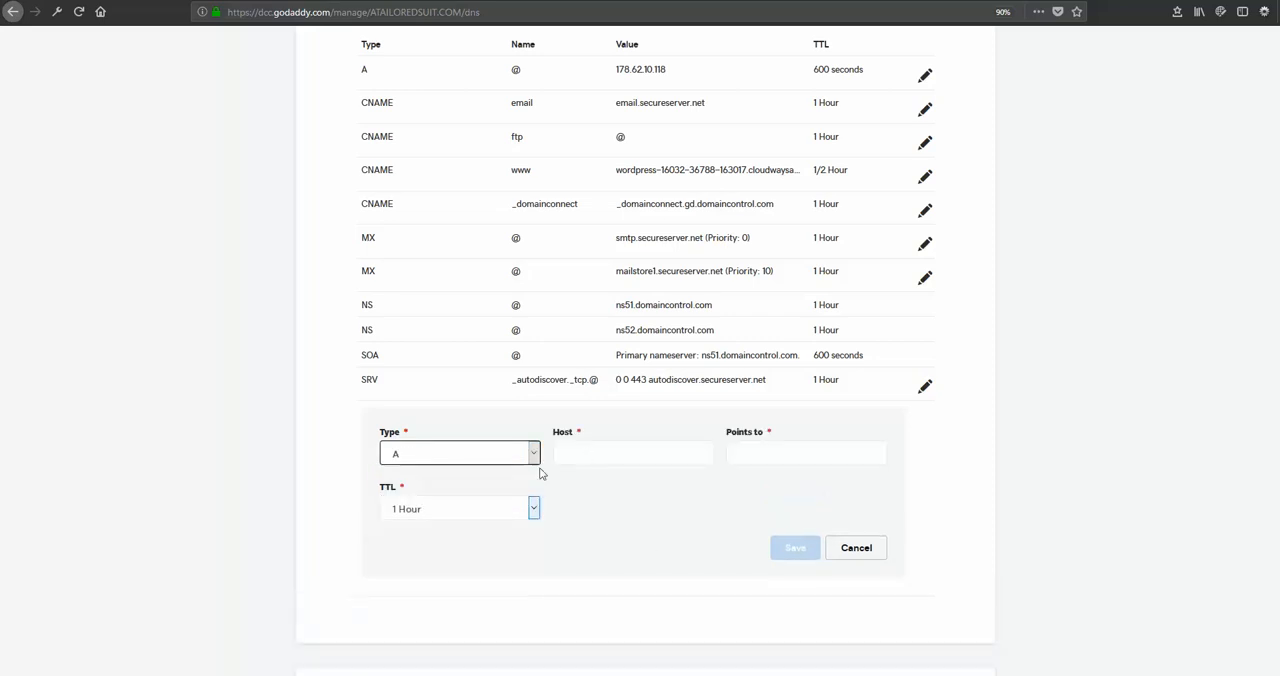
pyautogui.click(632, 452)
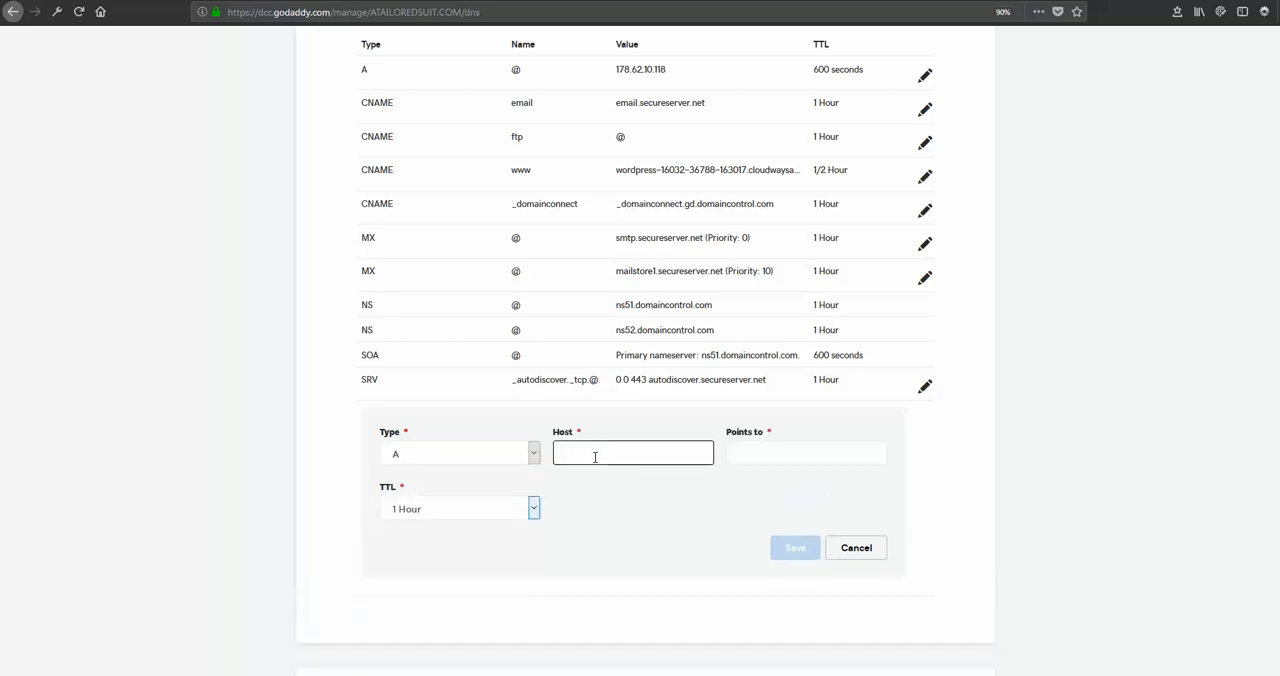
pyautogui.write('n')
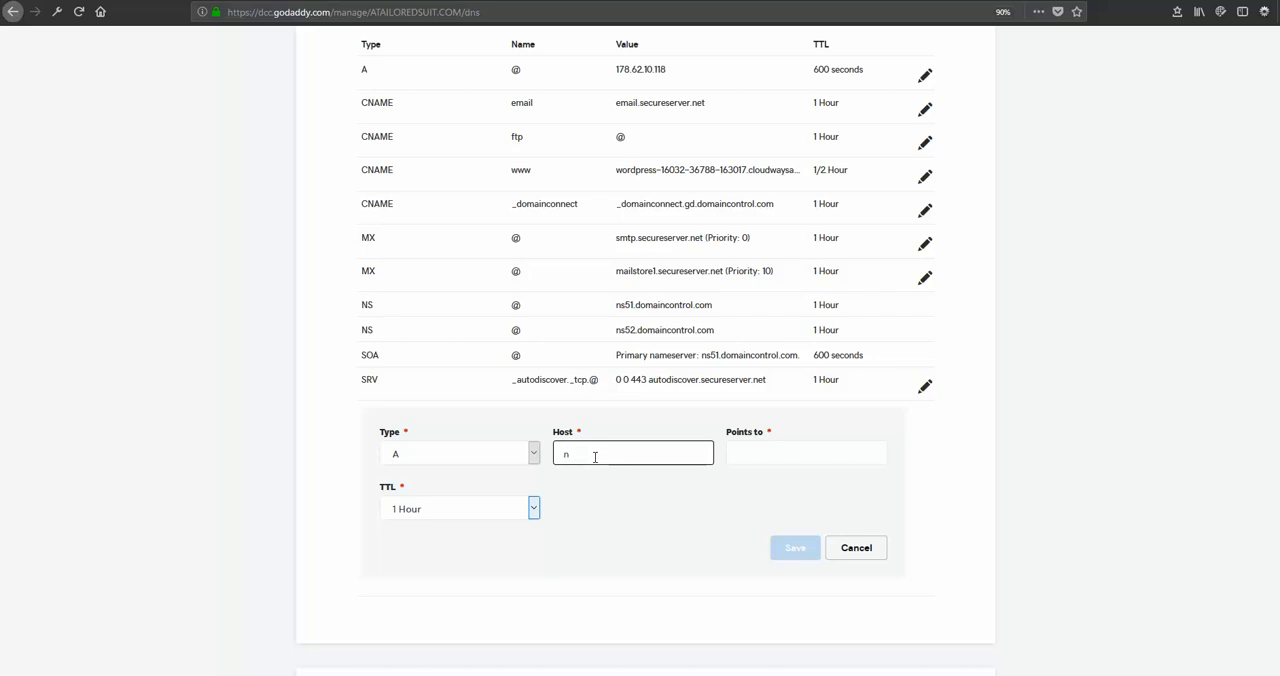
pyautogui.write('ew.atailredsuit.com')
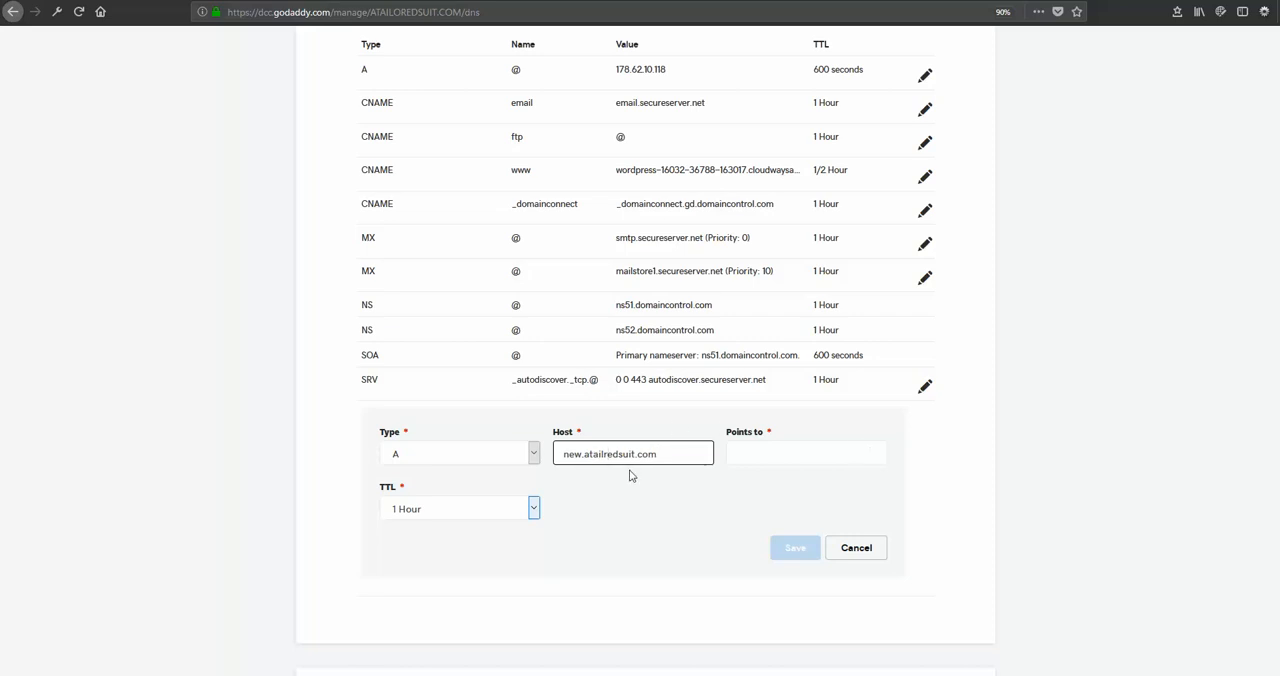
pyautogui.click(632, 452)
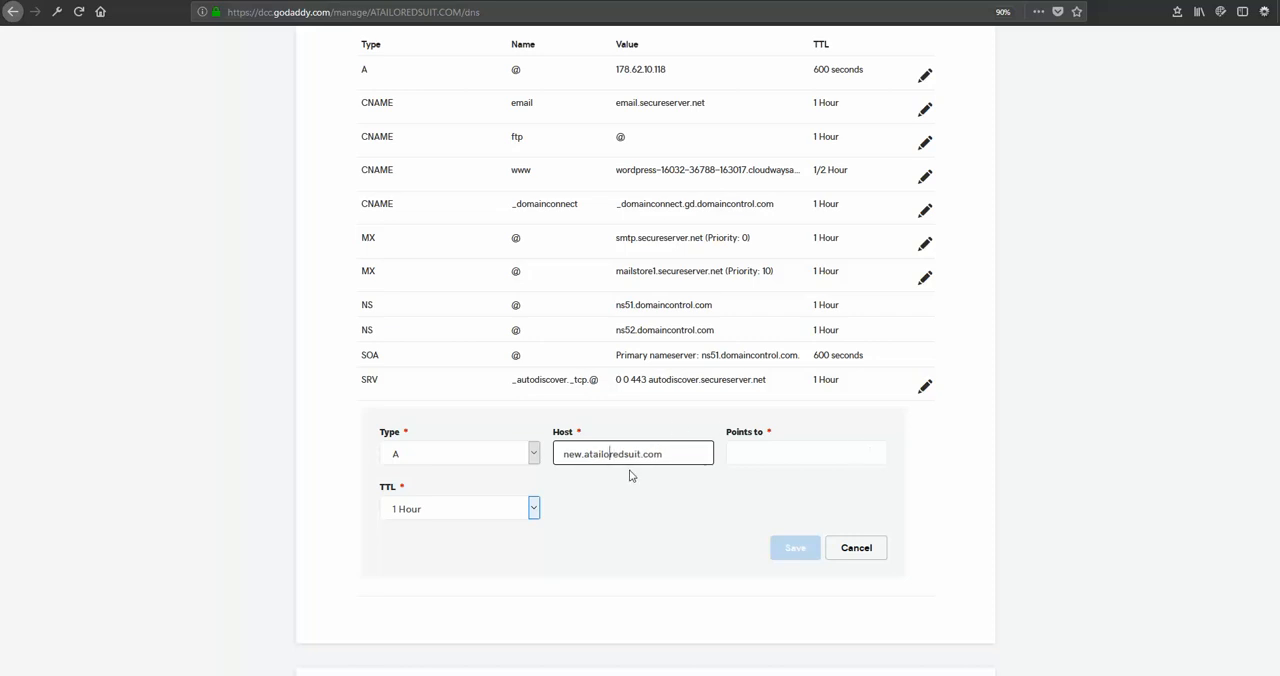
pyautogui.click(806, 452)
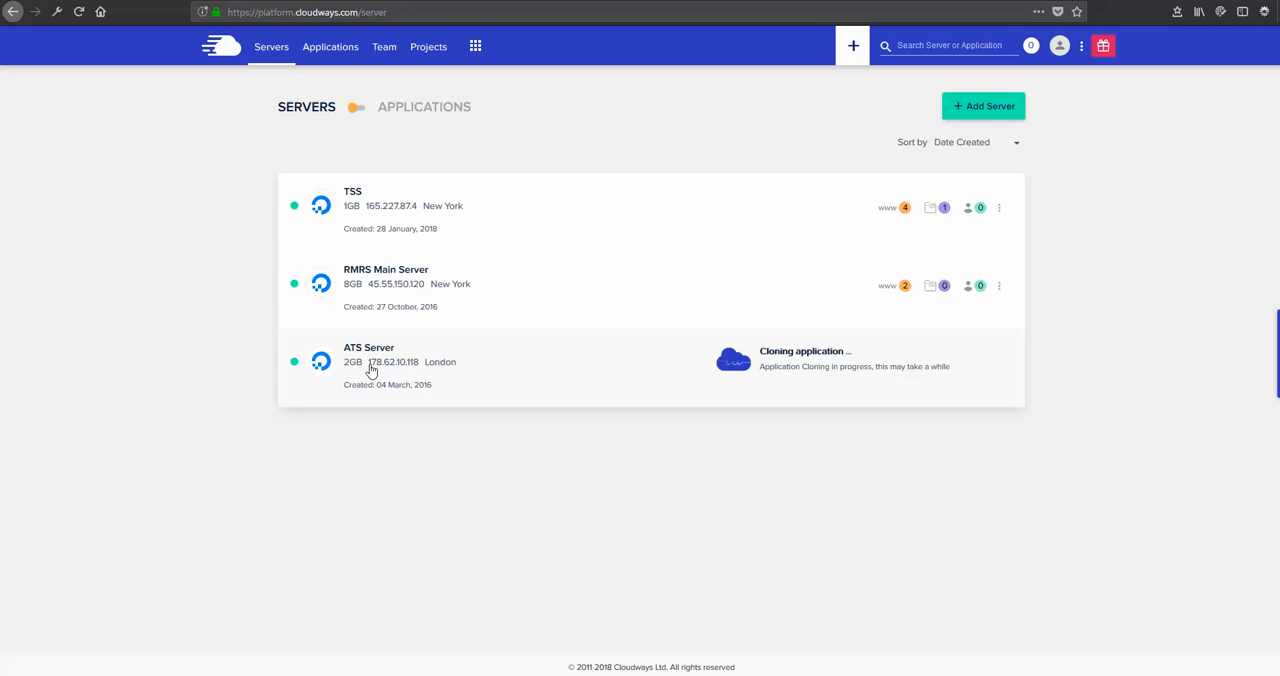
# Step: Select the ATS Server's IP address in the Cloudways server list
pyautogui.doubleClick(392, 362)
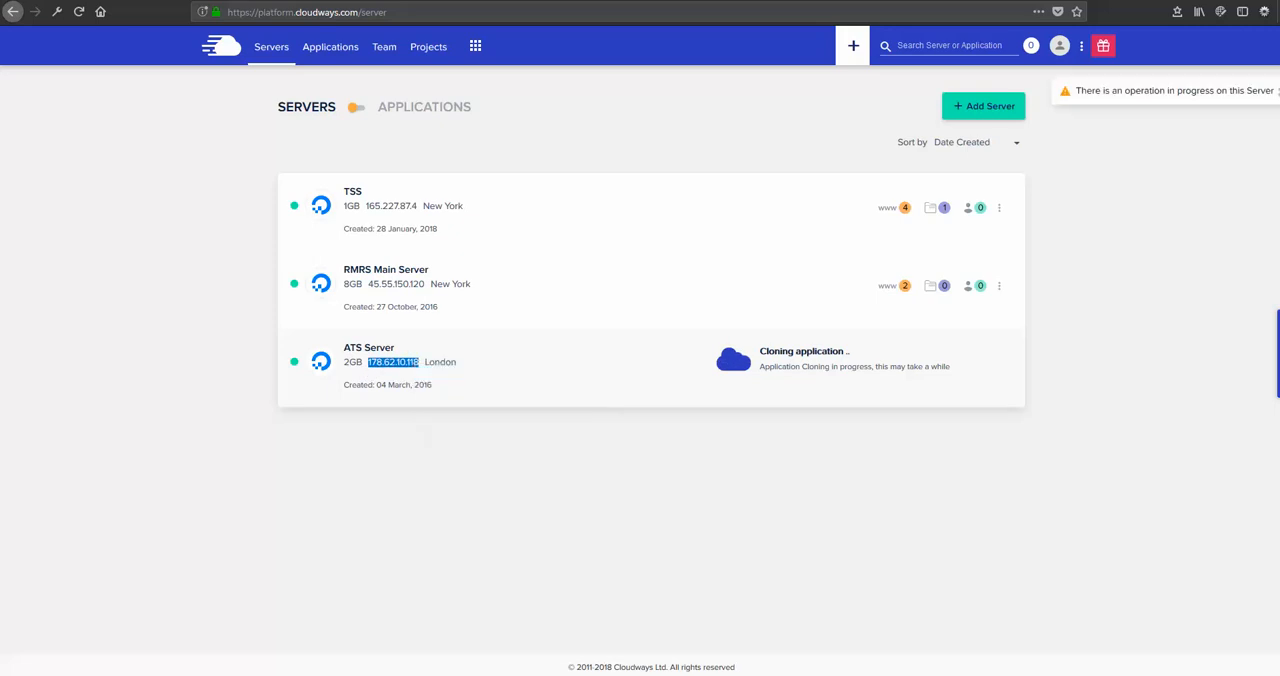
# Step: Copy the server IP 178.62.10.118 into the A record and save it with a 1 Hour TTL
pyautogui.rightClick(804, 452)
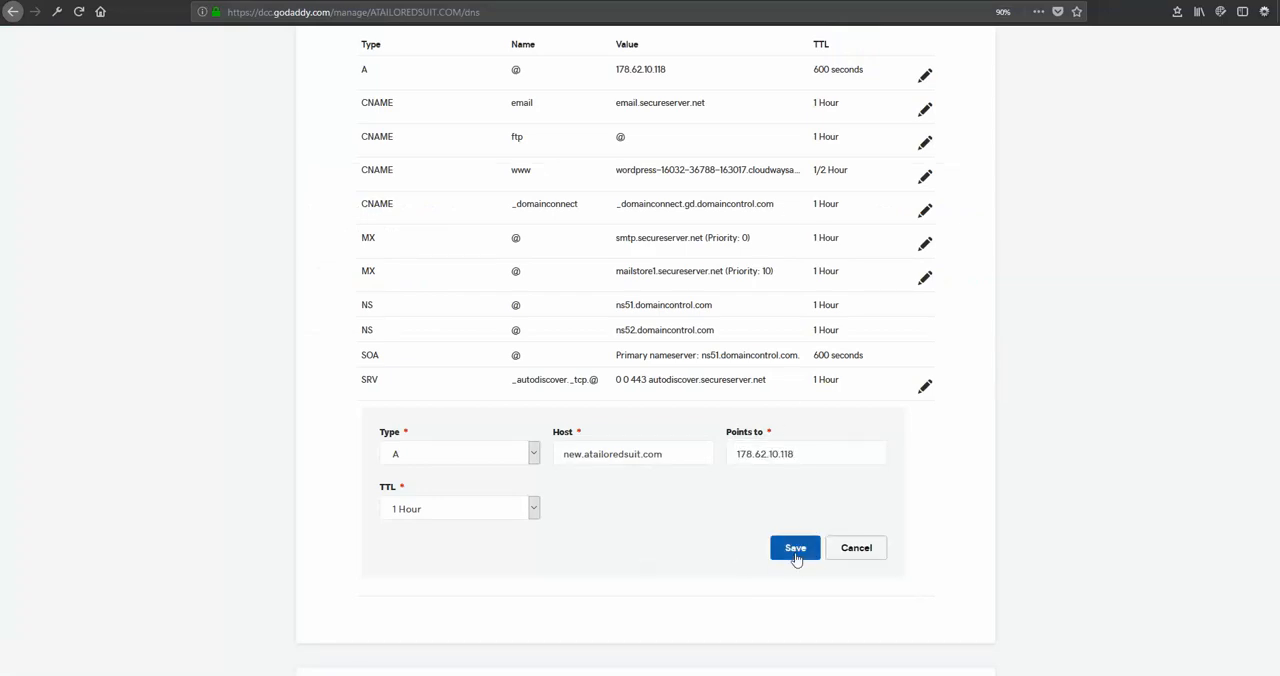
pyautogui.click(794, 548)
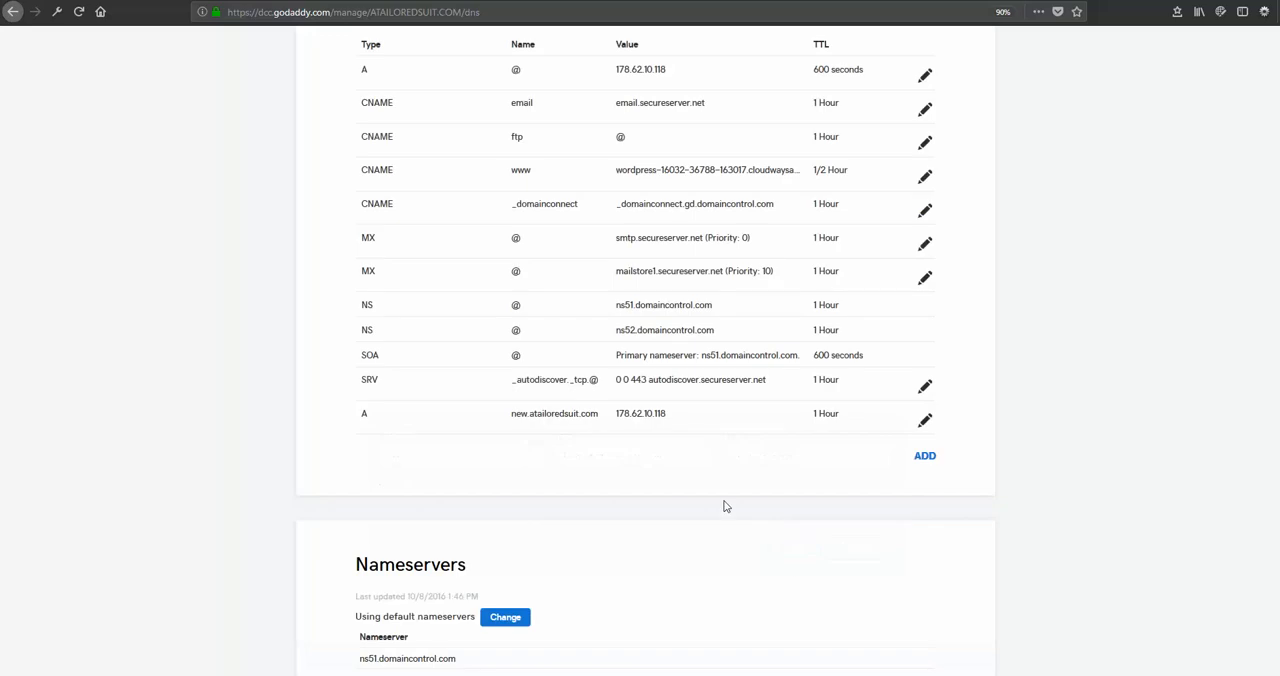
pyautogui.moveTo(588, 436)
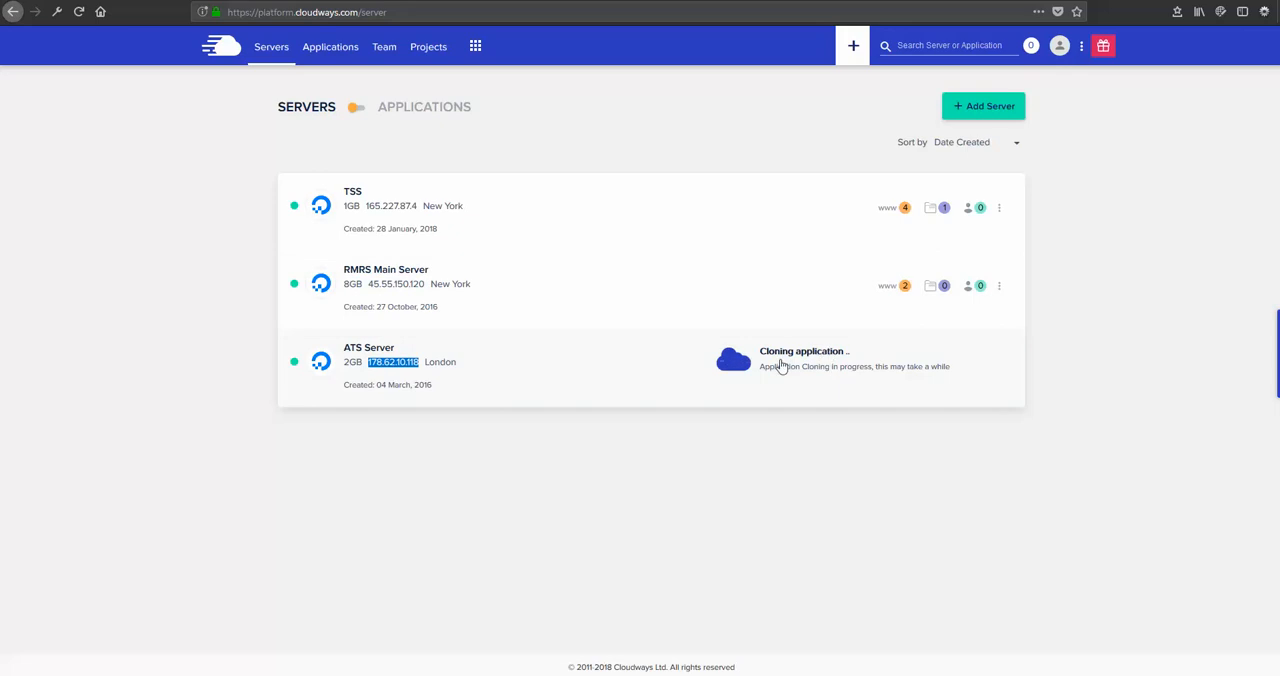
pyautogui.moveTo(806, 368)
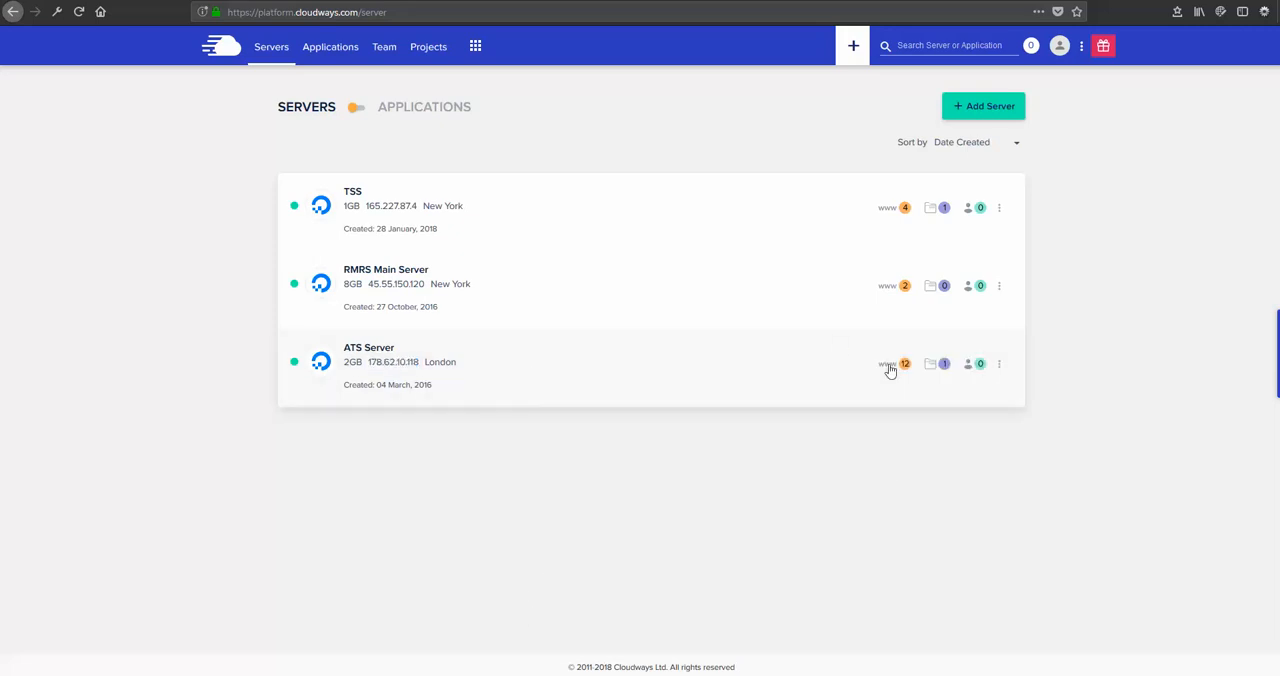
pyautogui.moveTo(890, 364)
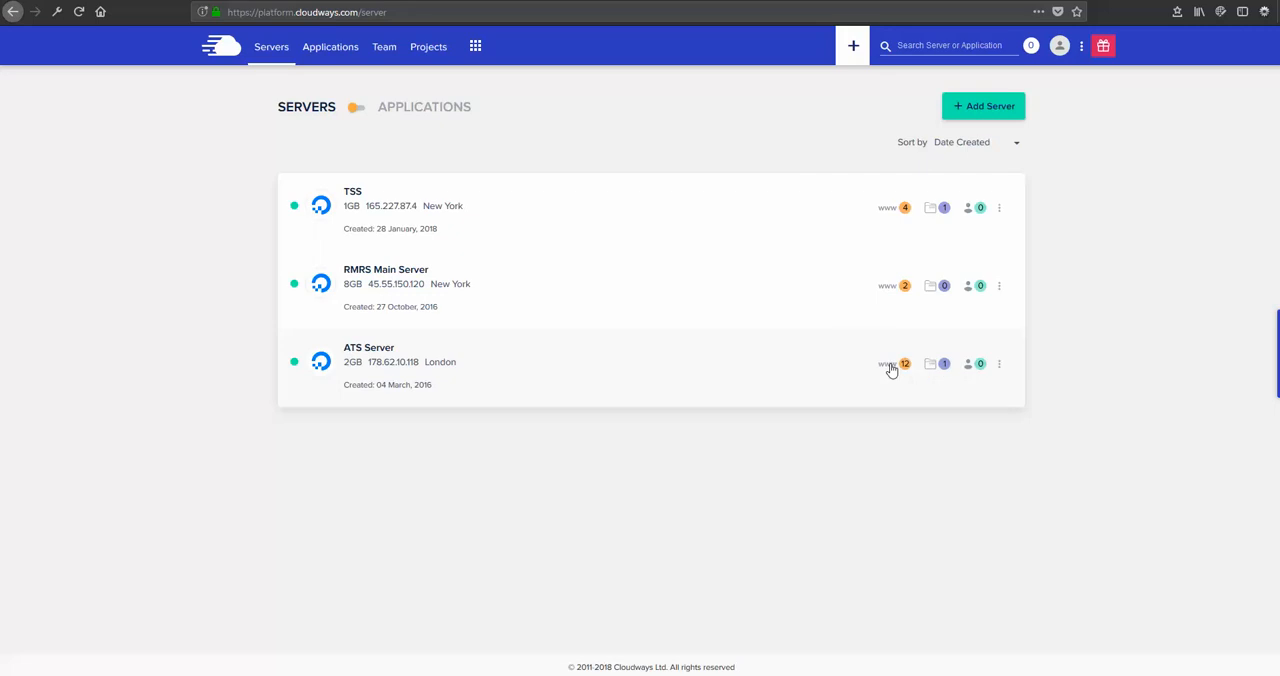
# Step: List ATS Server's applications and locate the finished Cloned-ATS
pyautogui.click(888, 364)
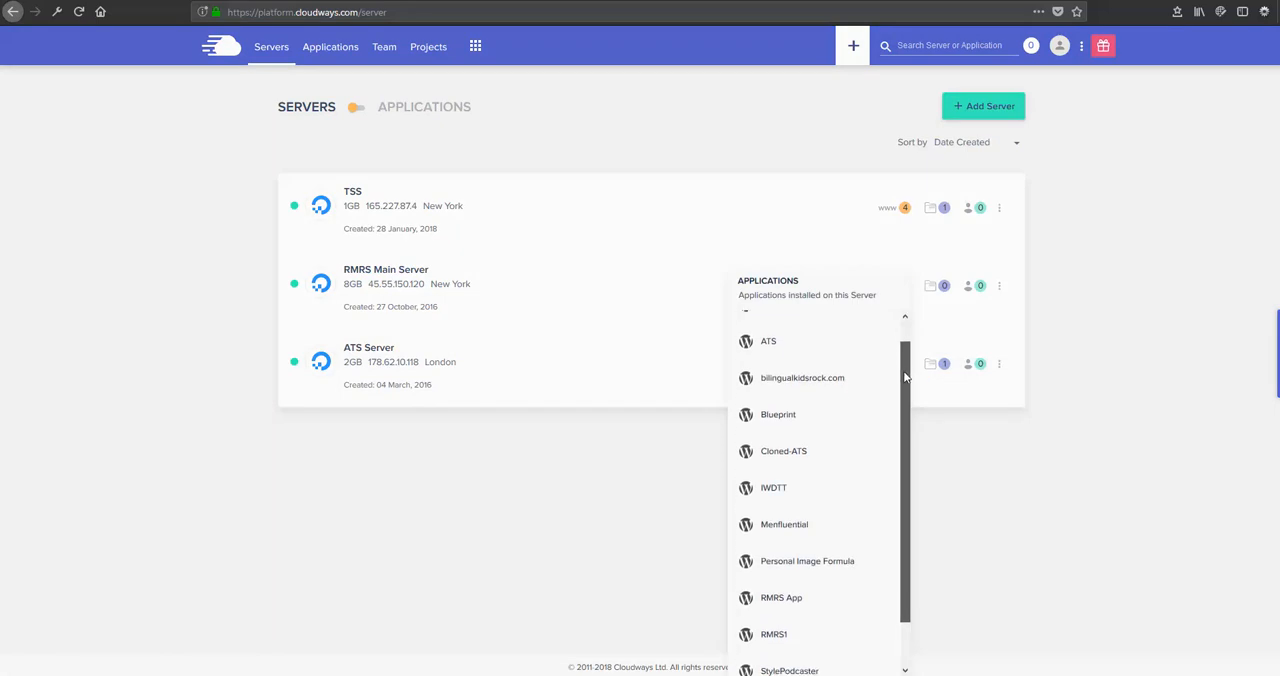
pyautogui.scroll(-3)
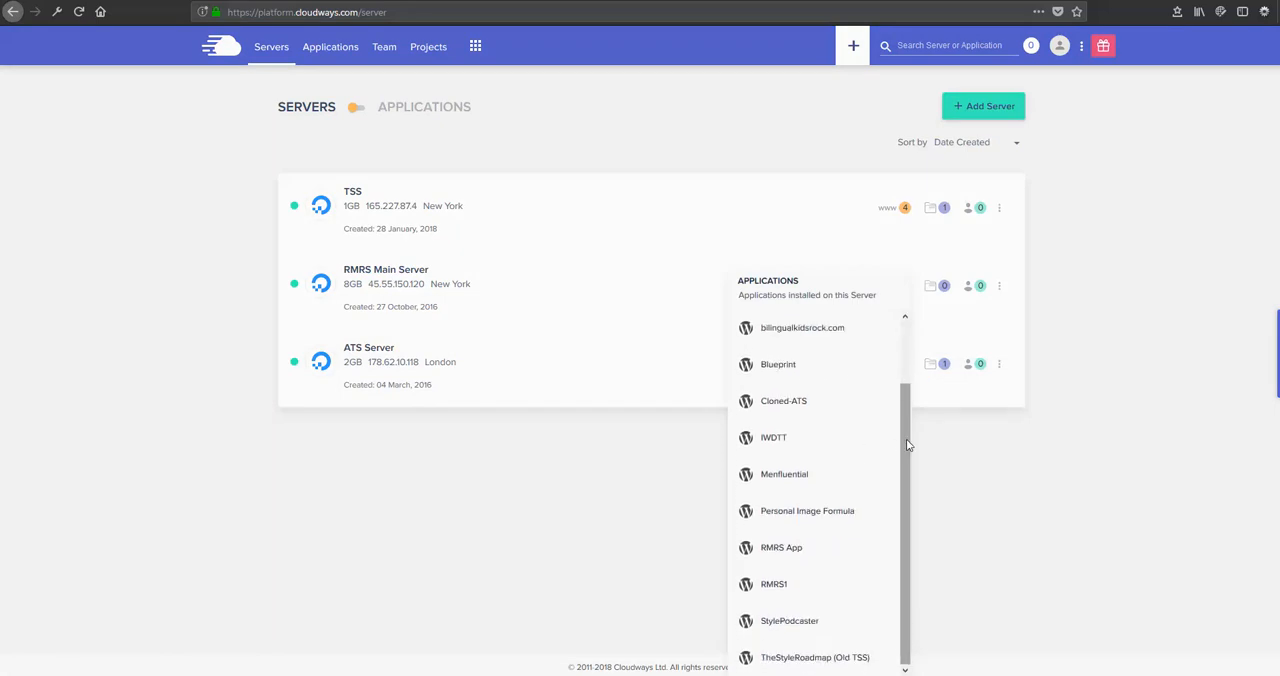
pyautogui.moveTo(790, 408)
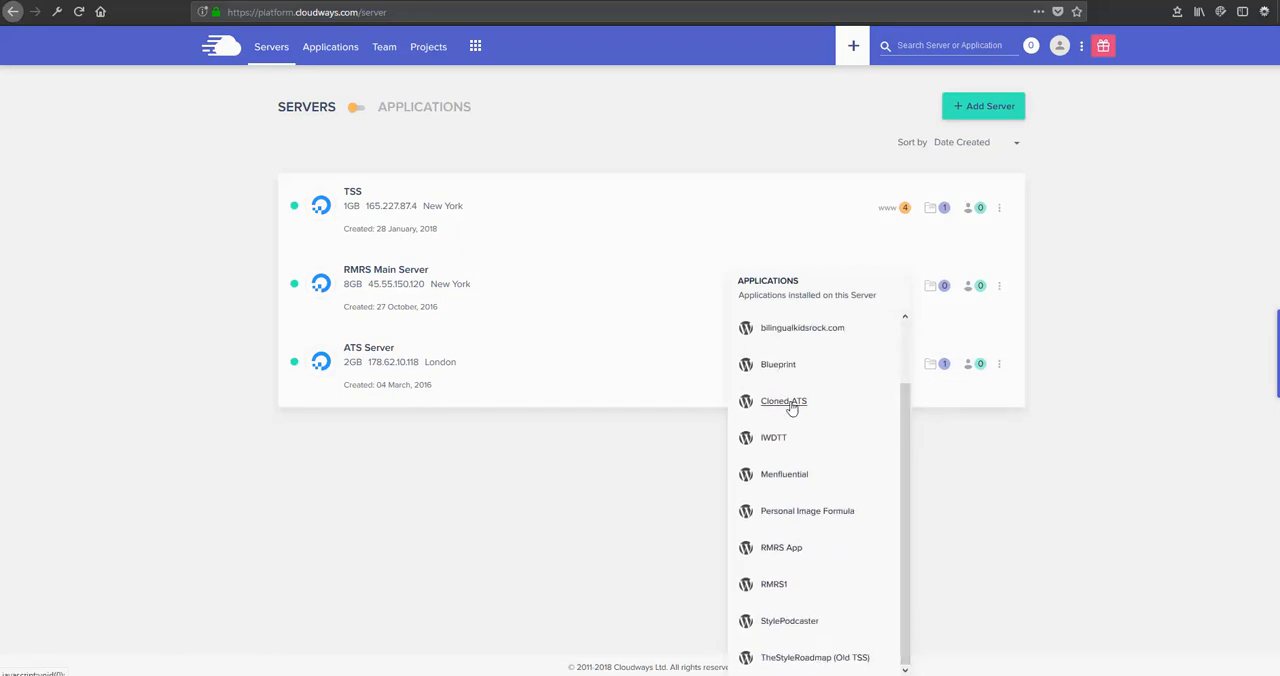
# Step: Set Cloned-ATS's primary domain to new.atailoredsuit.com in Domain Management and save
pyautogui.click(784, 400)
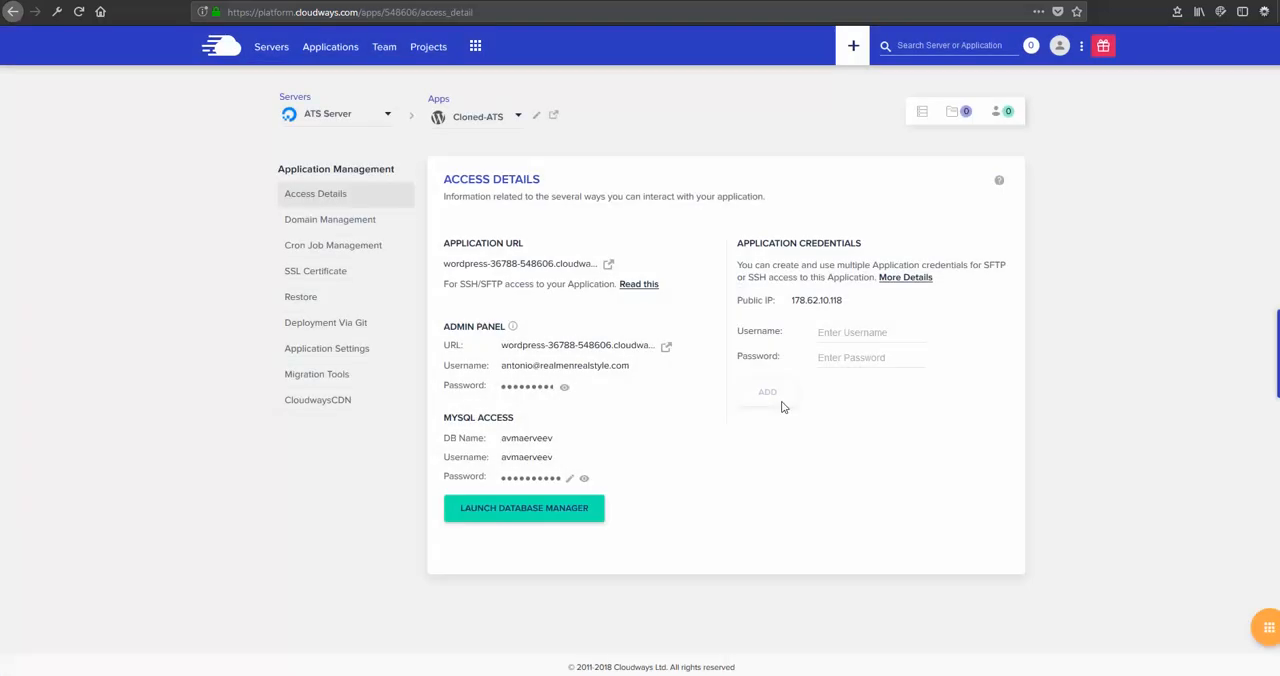
pyautogui.moveTo(330, 220)
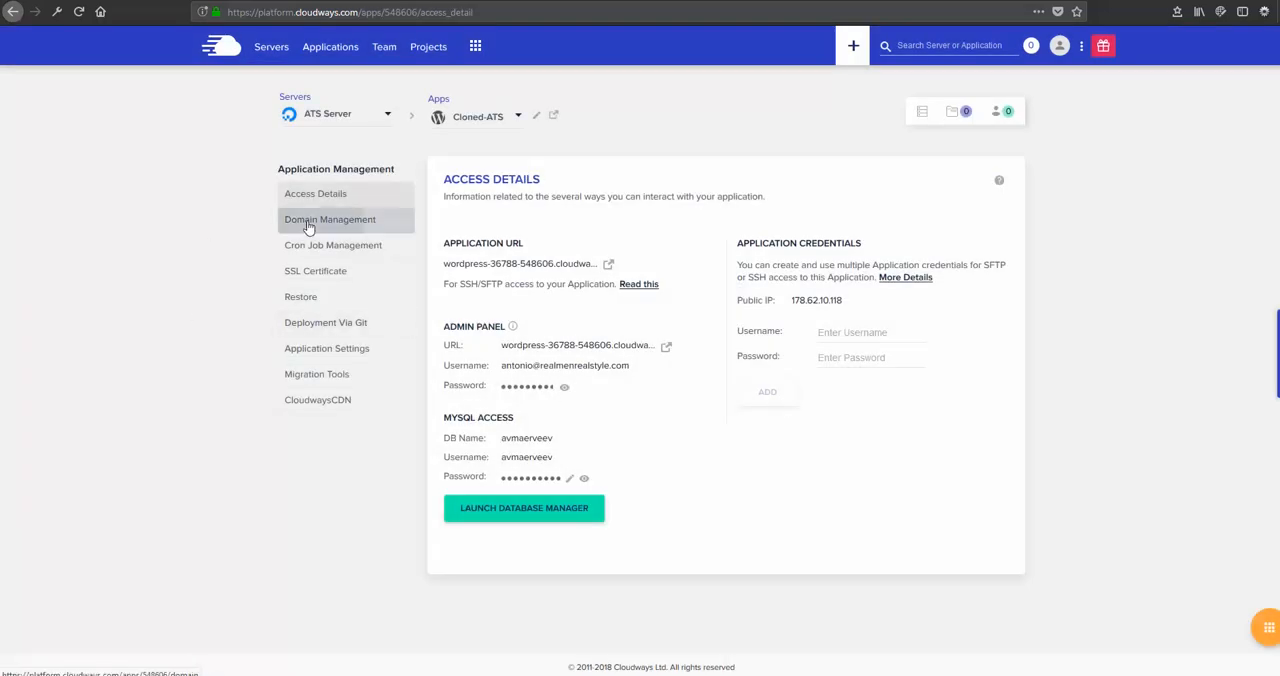
pyautogui.click(328, 220)
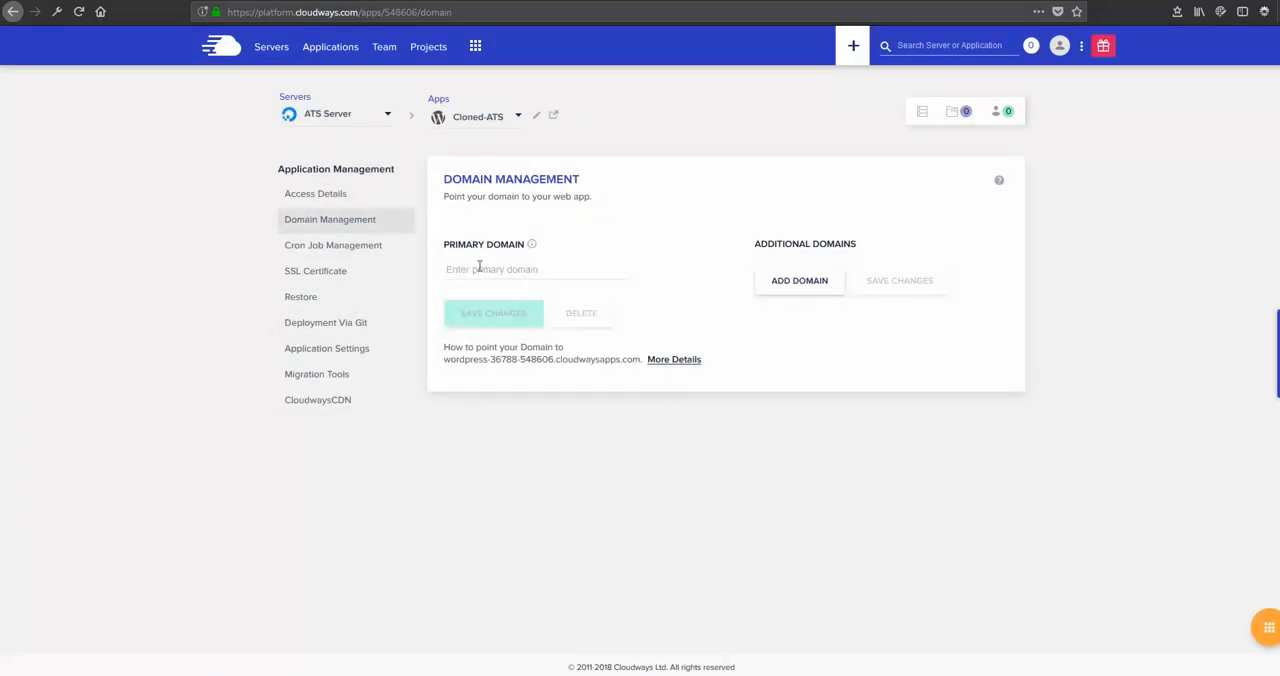
pyautogui.write('new.ats')
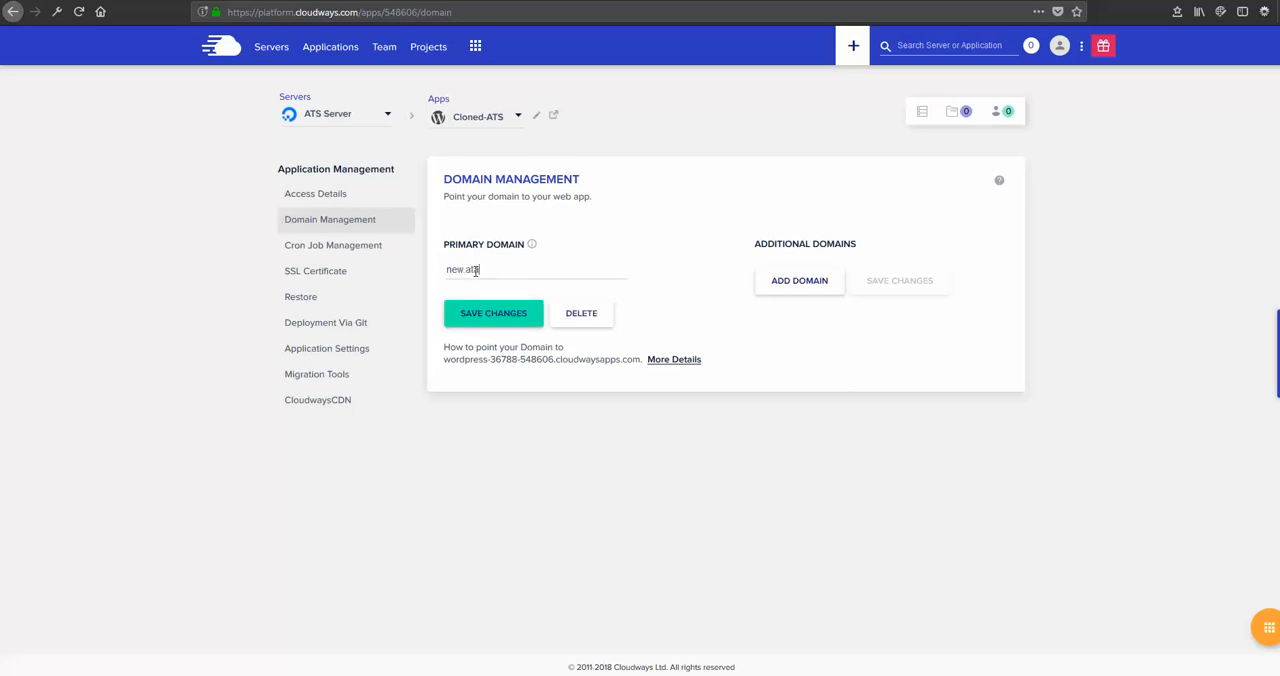
pyautogui.write('iloredsuit.com')
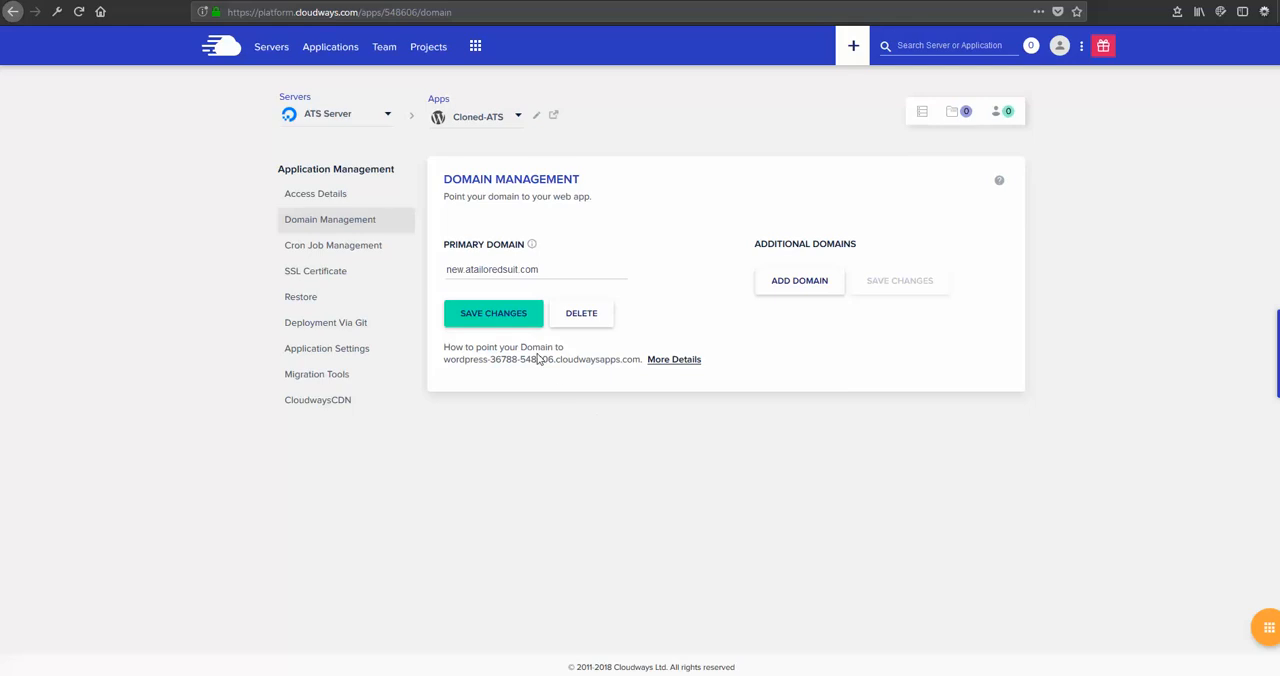
pyautogui.click(492, 312)
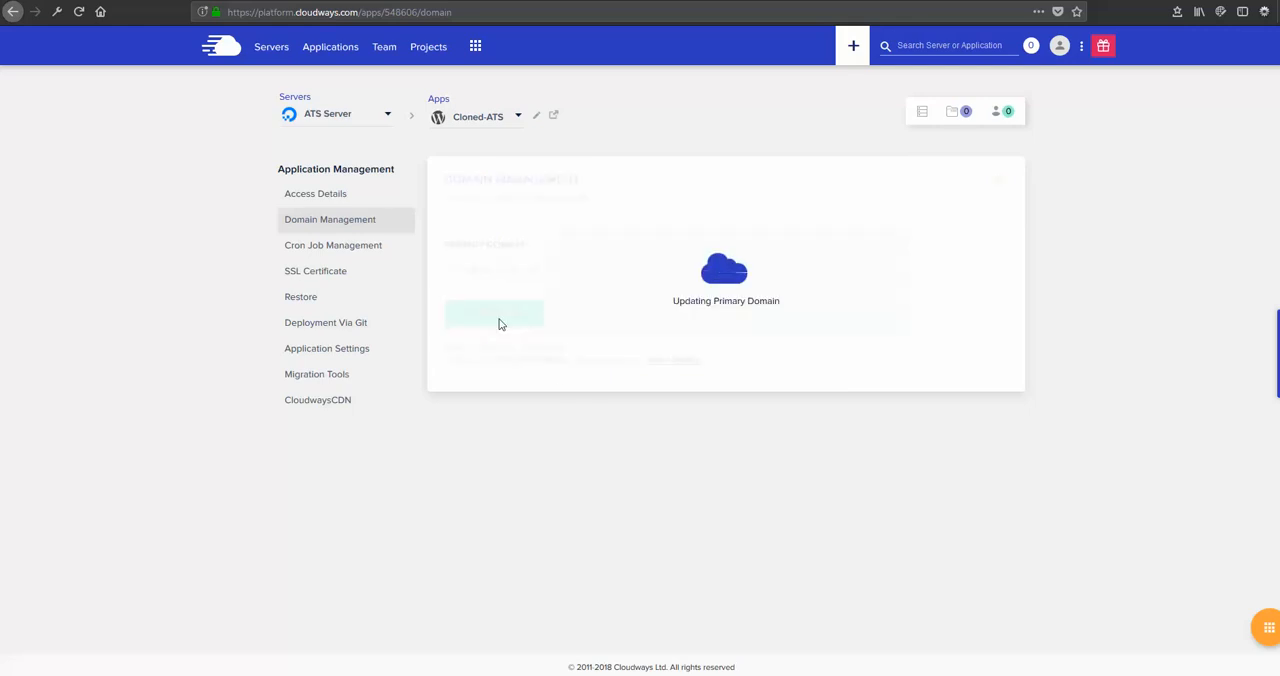
pyautogui.moveTo(764, 324)
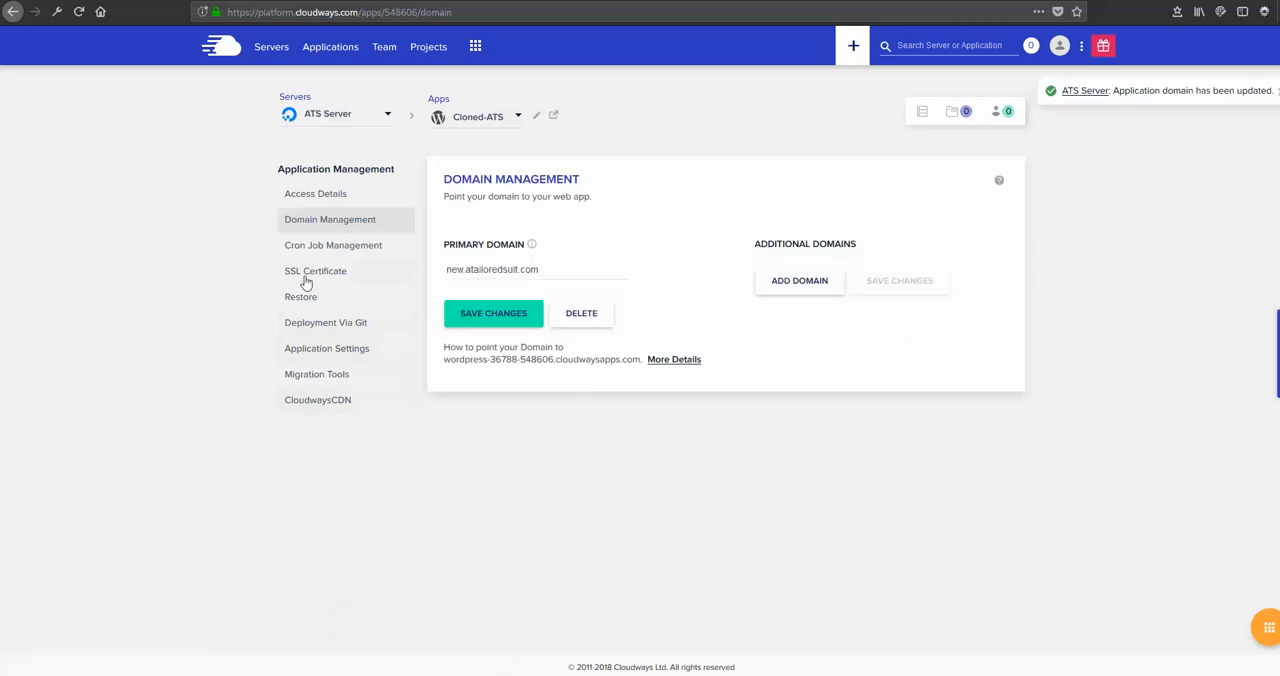
pyautogui.click(316, 272)
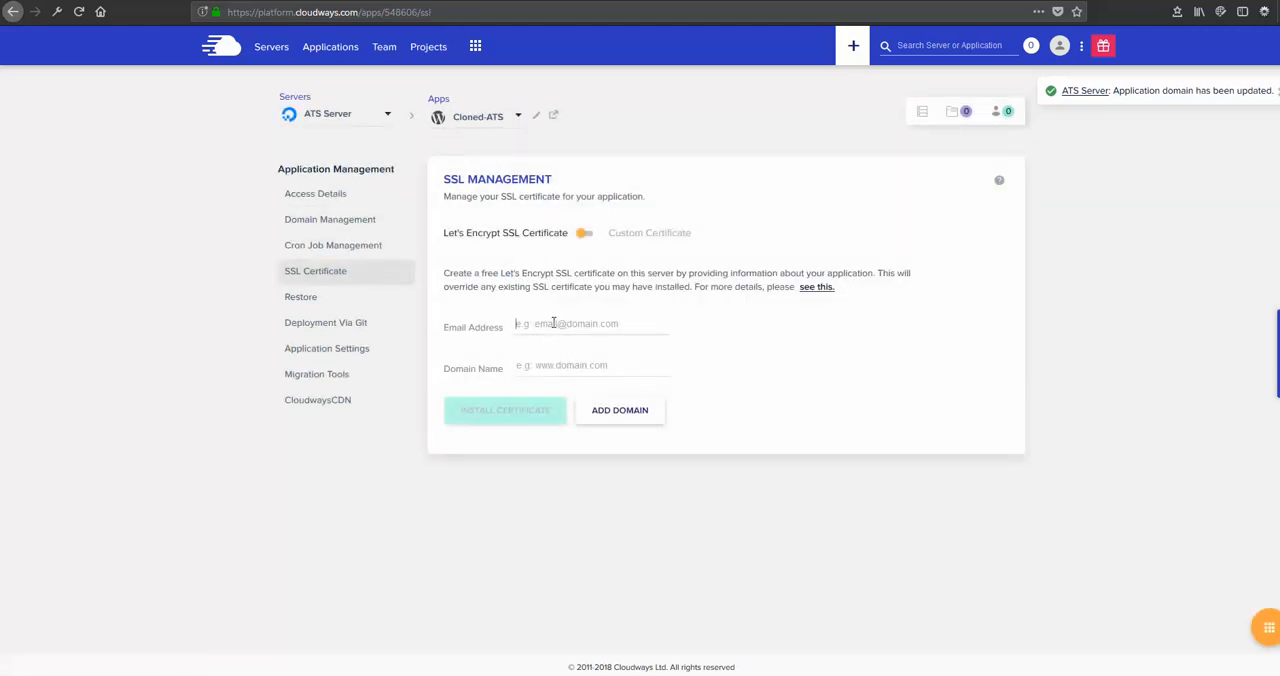
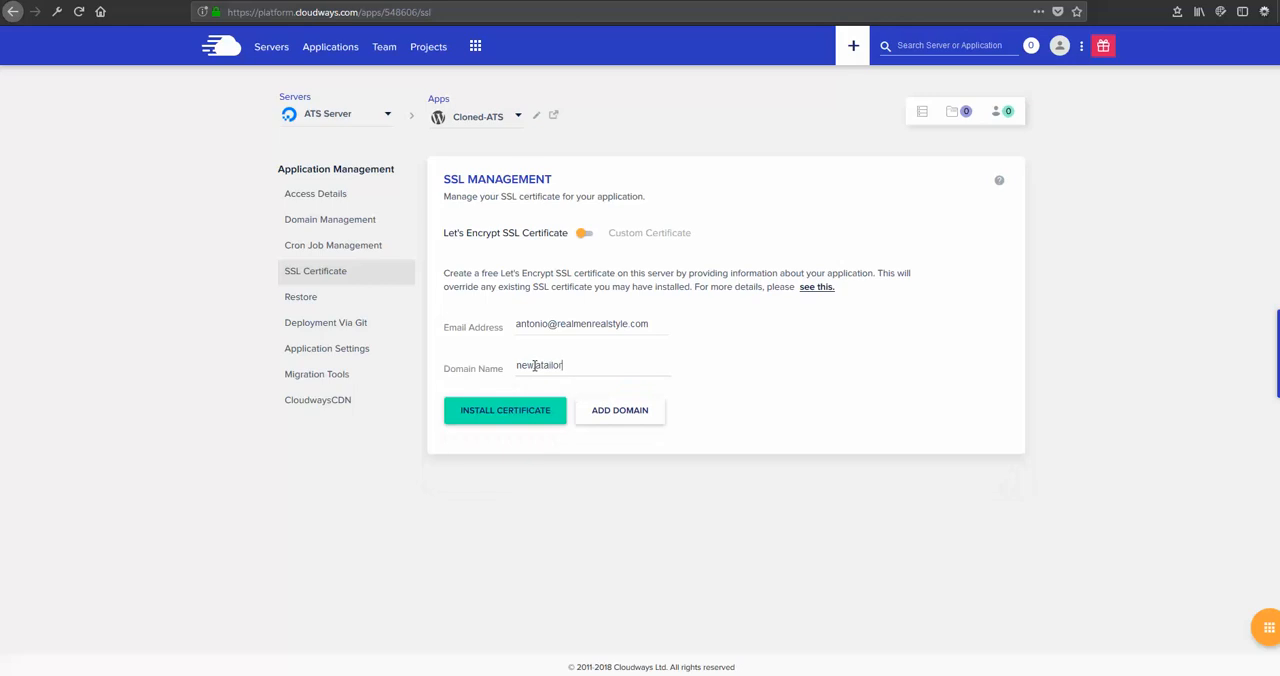
pyautogui.write('redsuit.com')
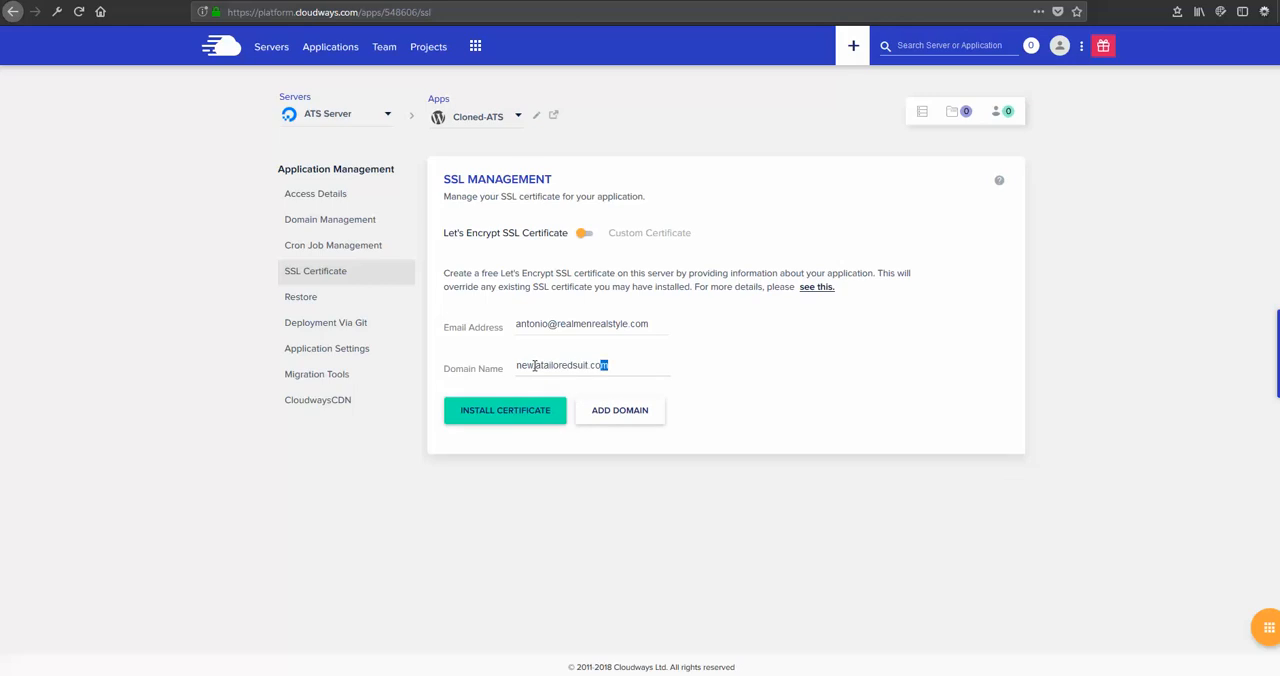
pyautogui.tripleClick(562, 364)
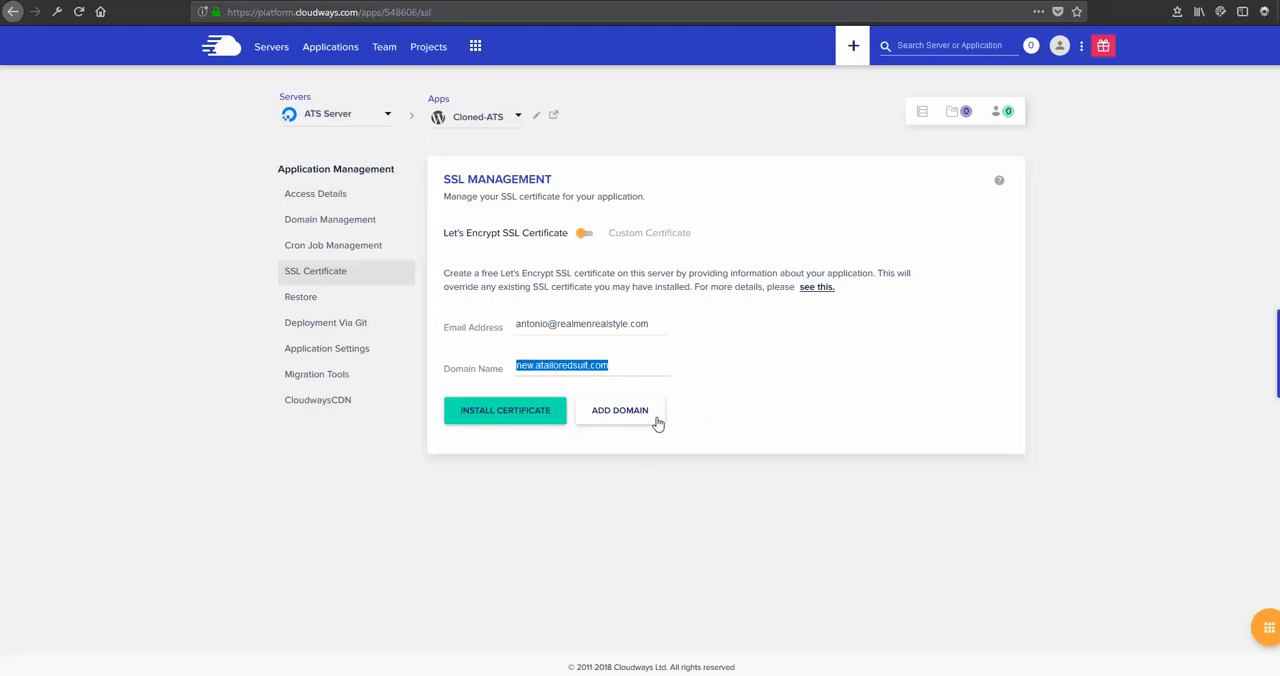
pyautogui.click(620, 410)
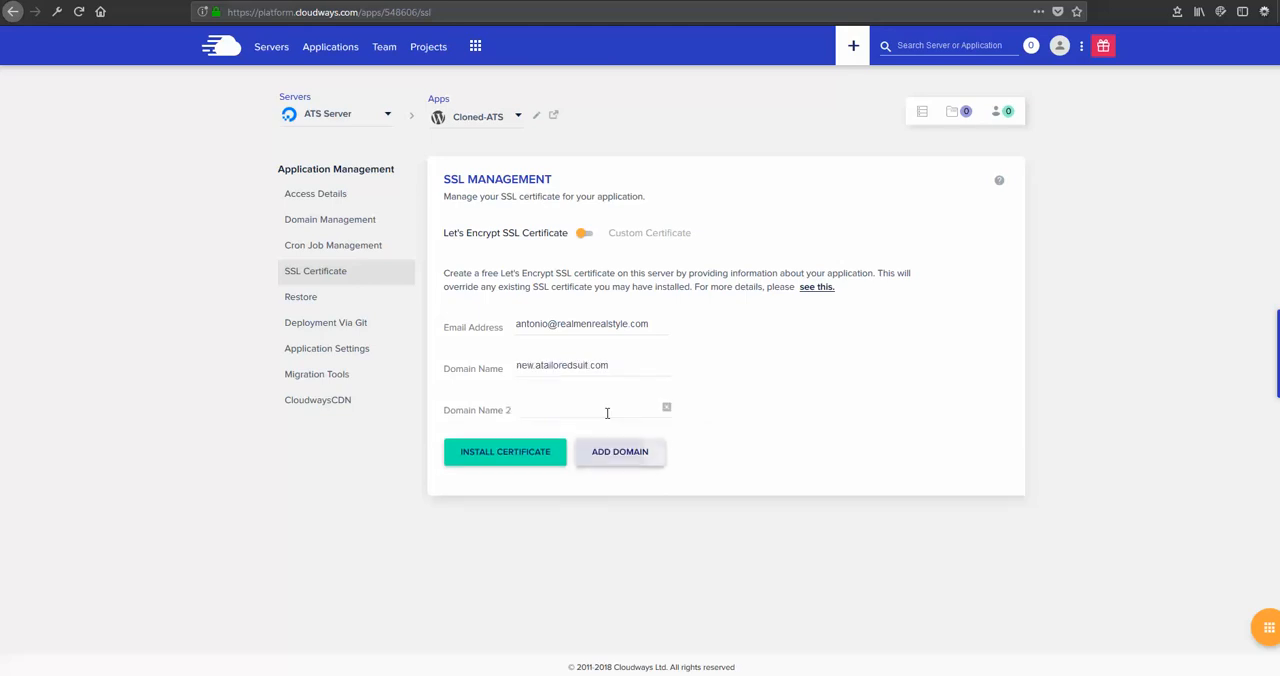
pyautogui.write('www.new.atailoredsuit.com')
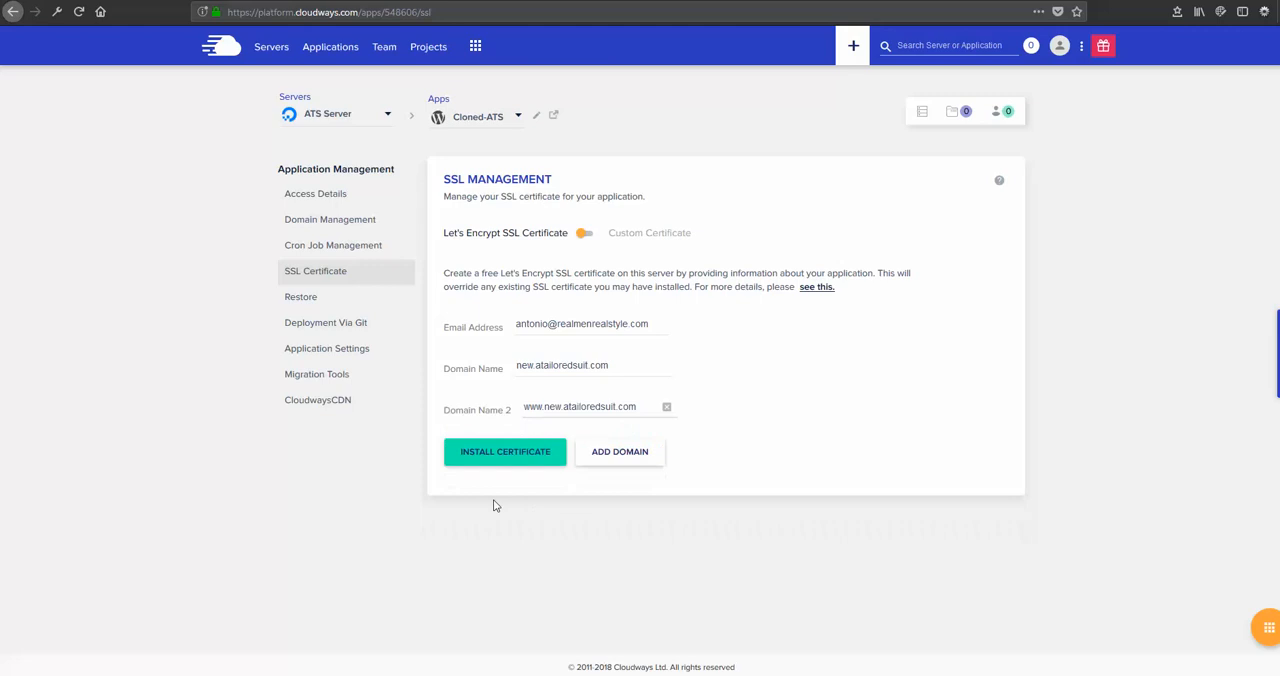
pyautogui.click(504, 452)
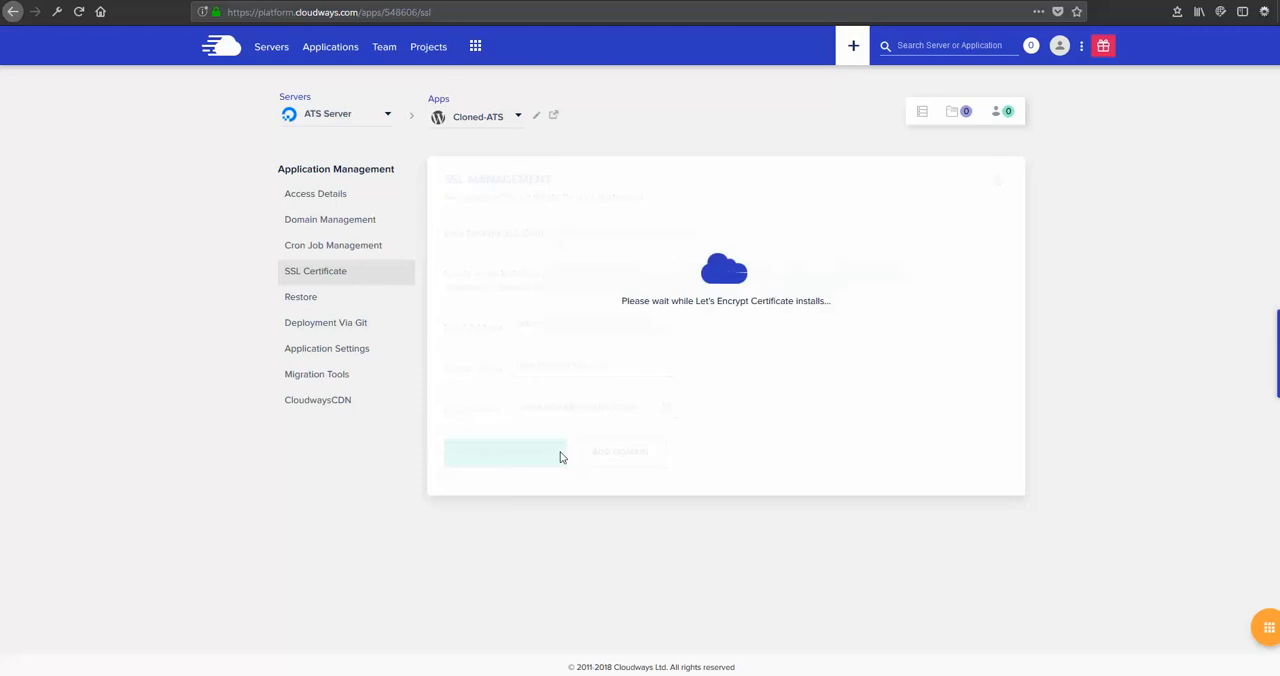
pyautogui.moveTo(724, 278)
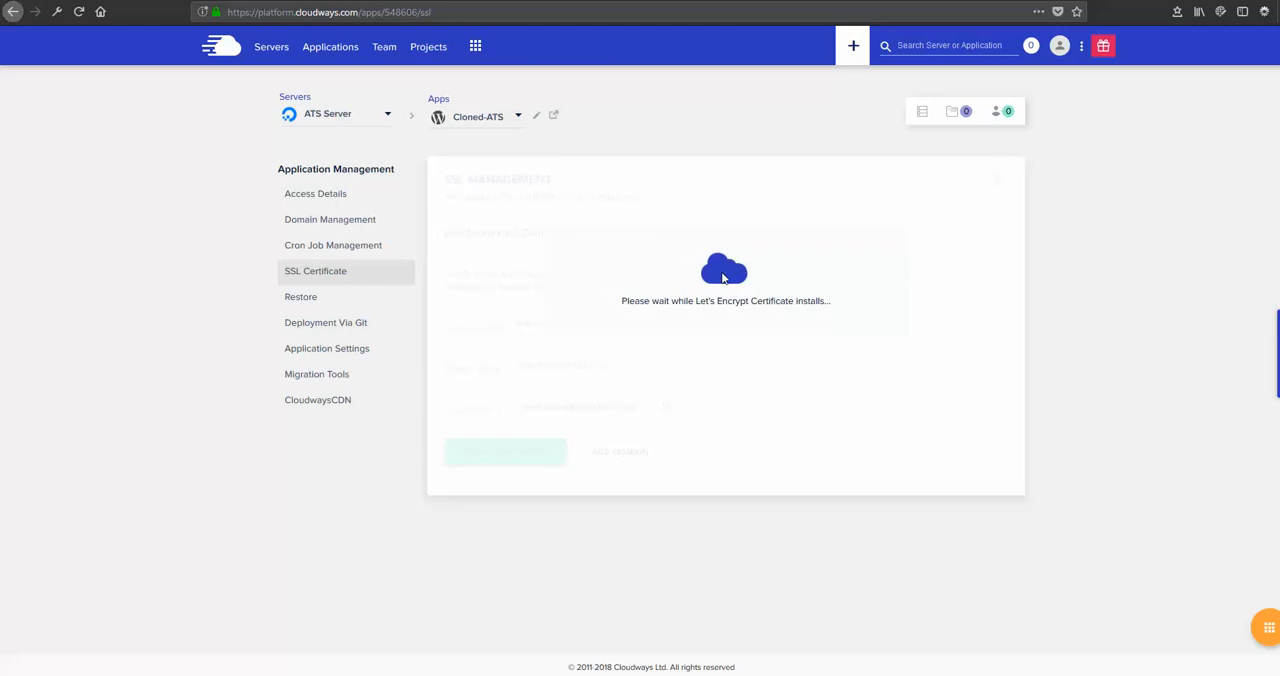